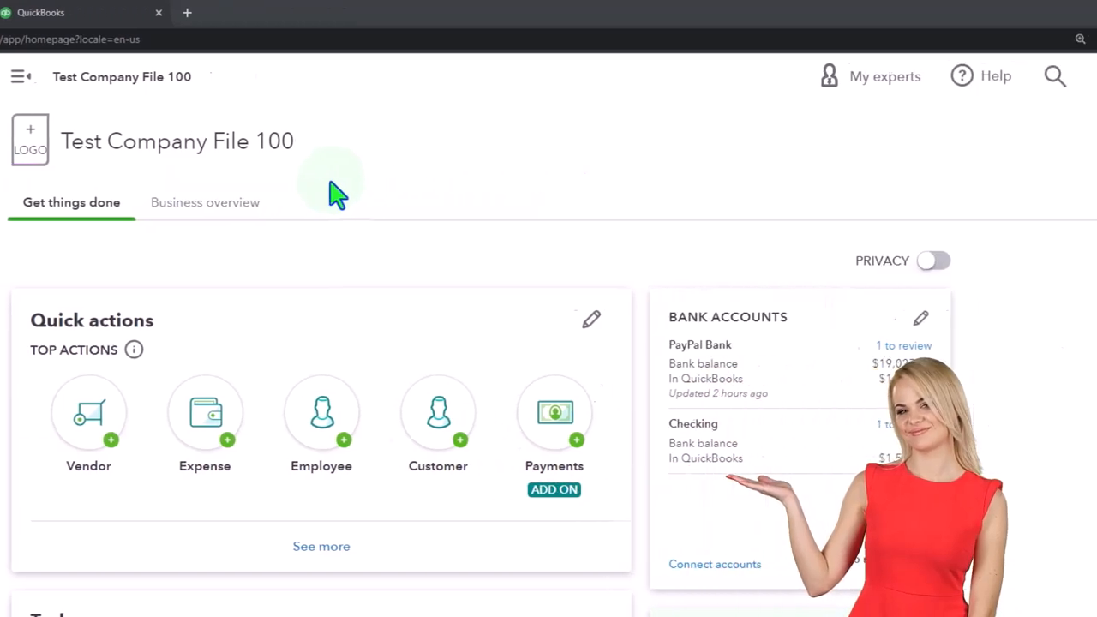
Duplicate the QuickBooks browser tab so the Test Company dashboard is open twice
{"action": "left_click", "coordinate": [1006, 75]}
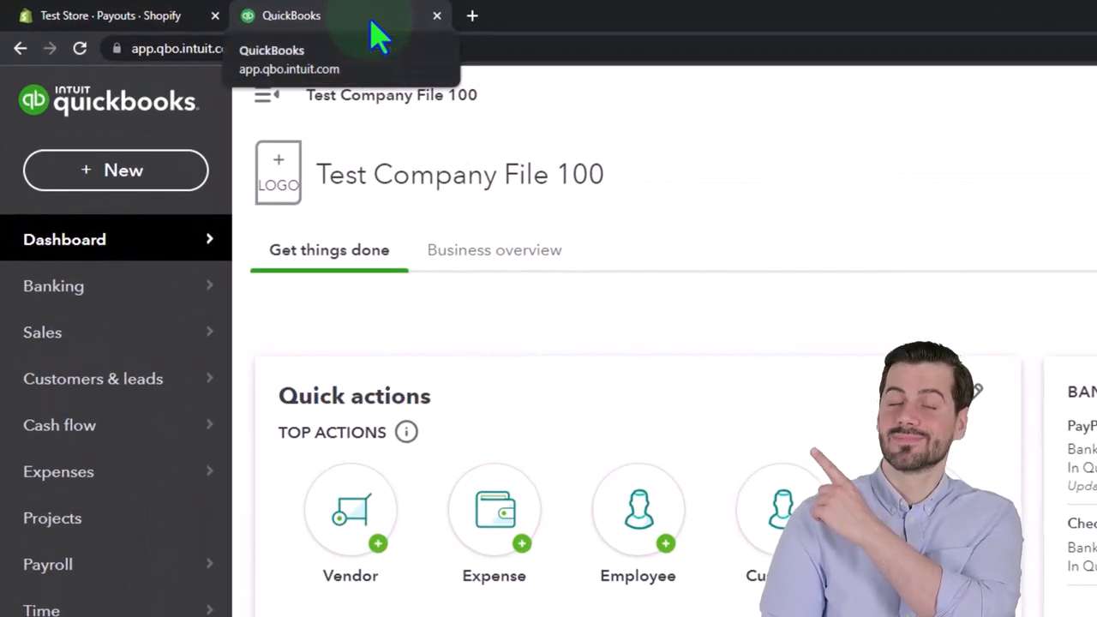
{"action": "right_click", "coordinate": [340, 16]}
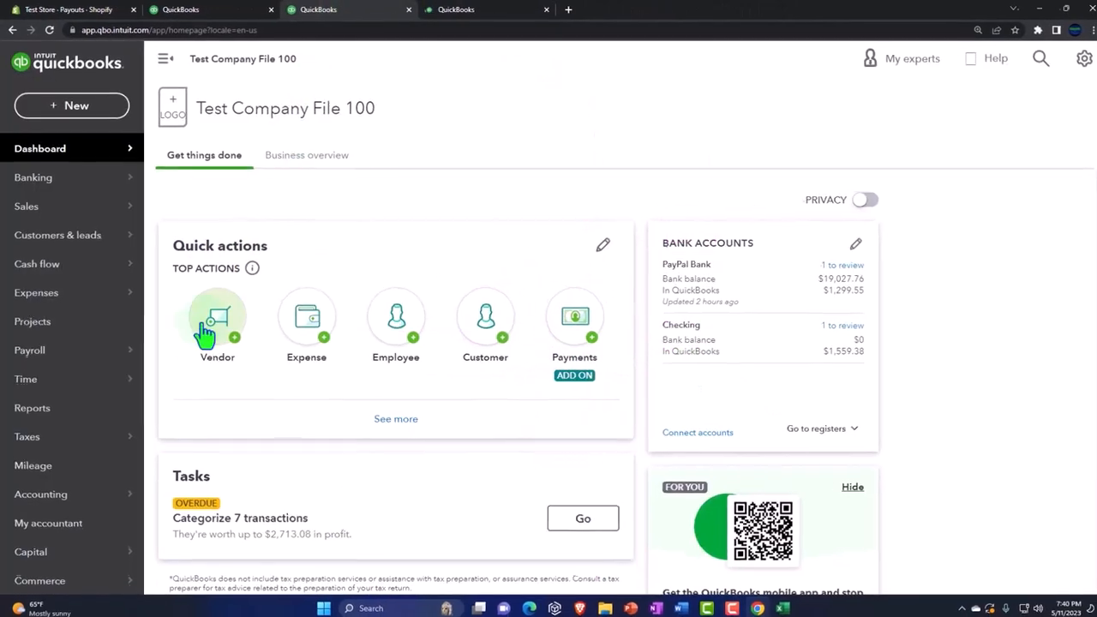
Run the Profit and Loss report for the custom period 10/01/2025 to 10/30/2025
{"action": "left_click", "coordinate": [32, 408]}
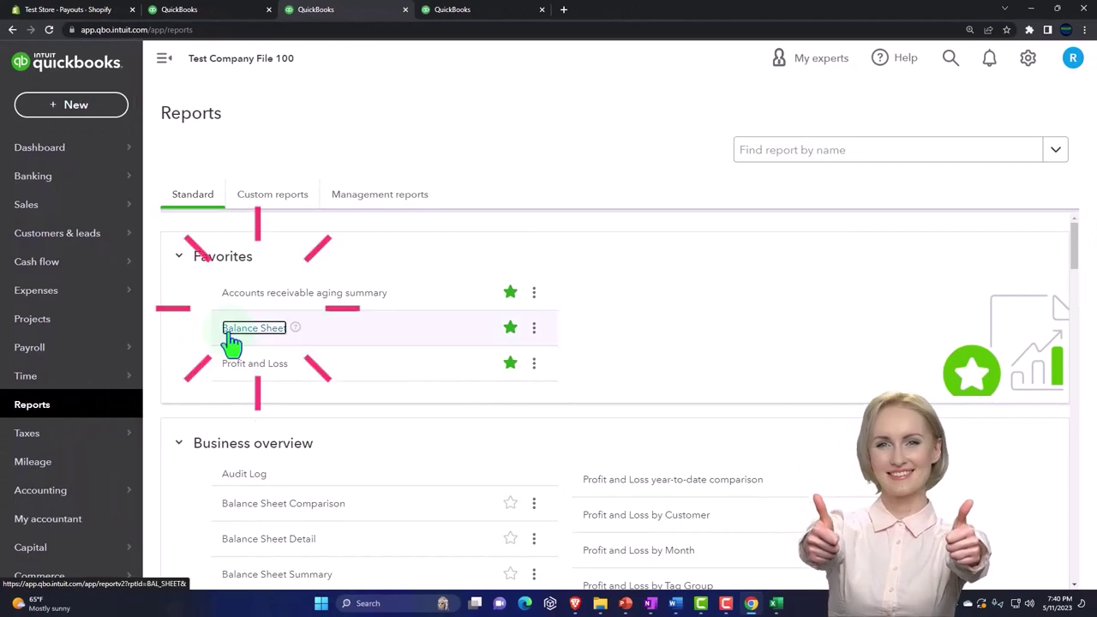
{"action": "left_click", "coordinate": [254, 328]}
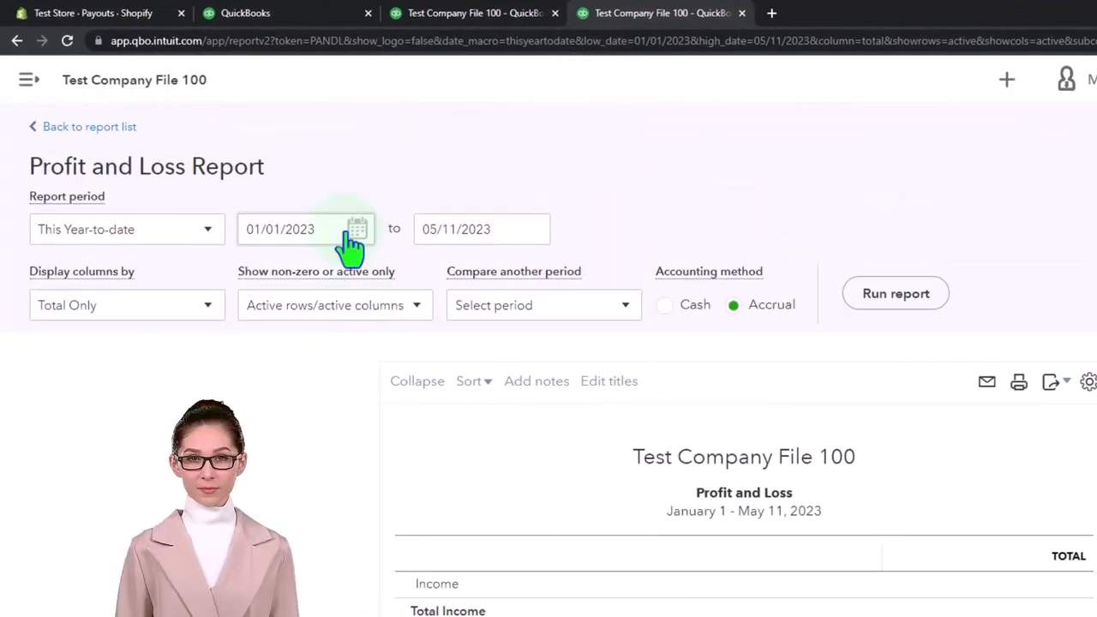
{"action": "triple_click", "coordinate": [282, 229]}
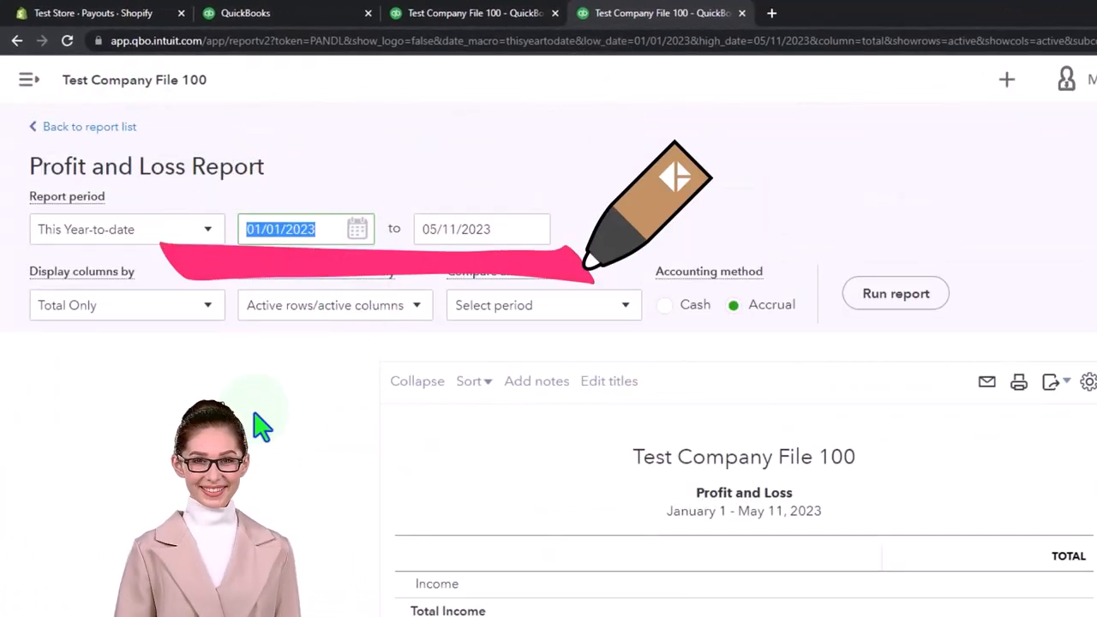
{"action": "type", "text": "1001"}
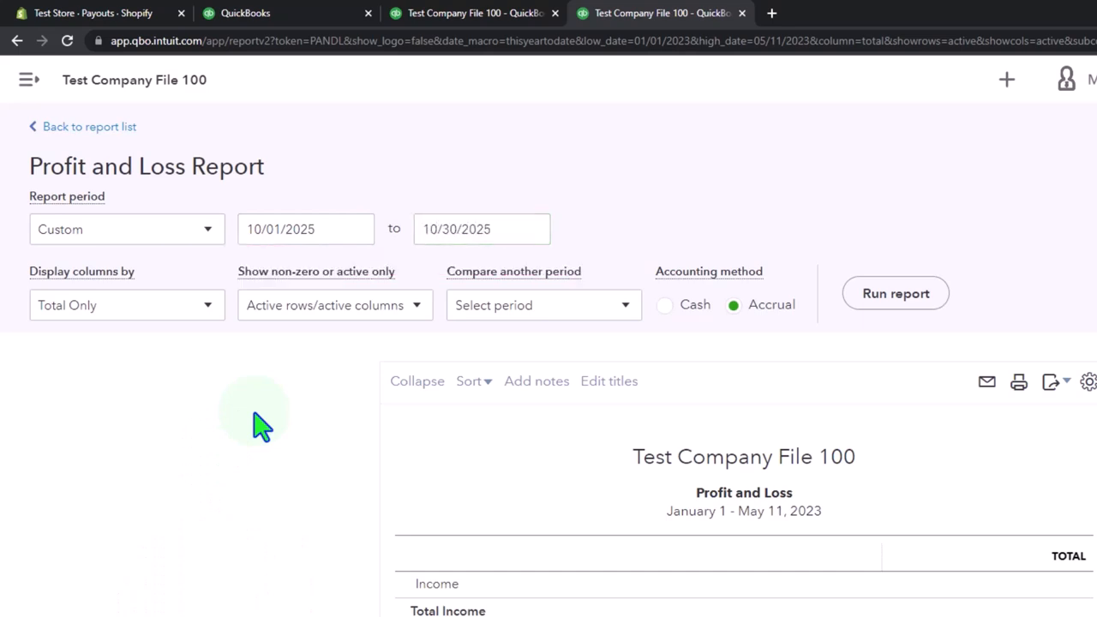
{"action": "left_click", "coordinate": [894, 293]}
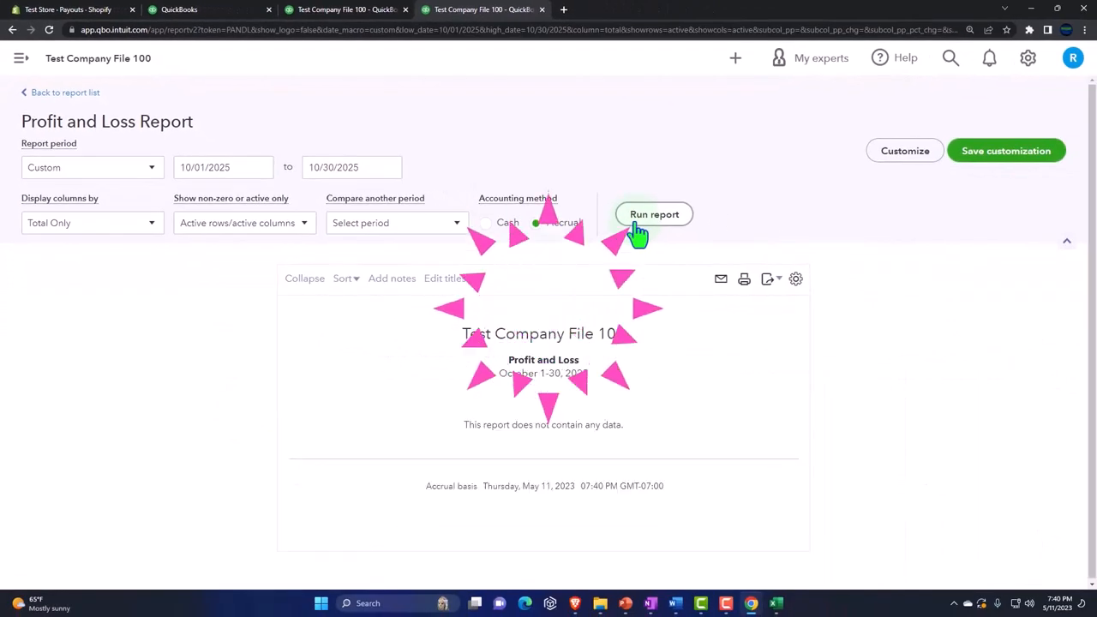
Run the Balance Sheet as of 10/30/2025 showing Checking at 1,300.00, then return to the dashboard
{"action": "left_click", "coordinate": [655, 215]}
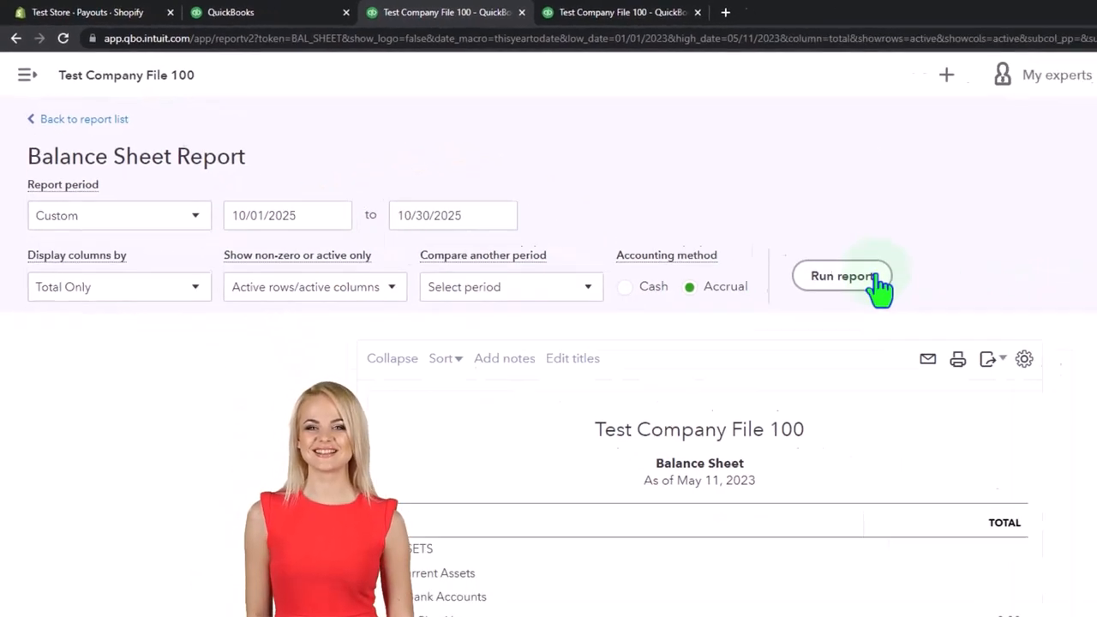
{"action": "left_click", "coordinate": [842, 275]}
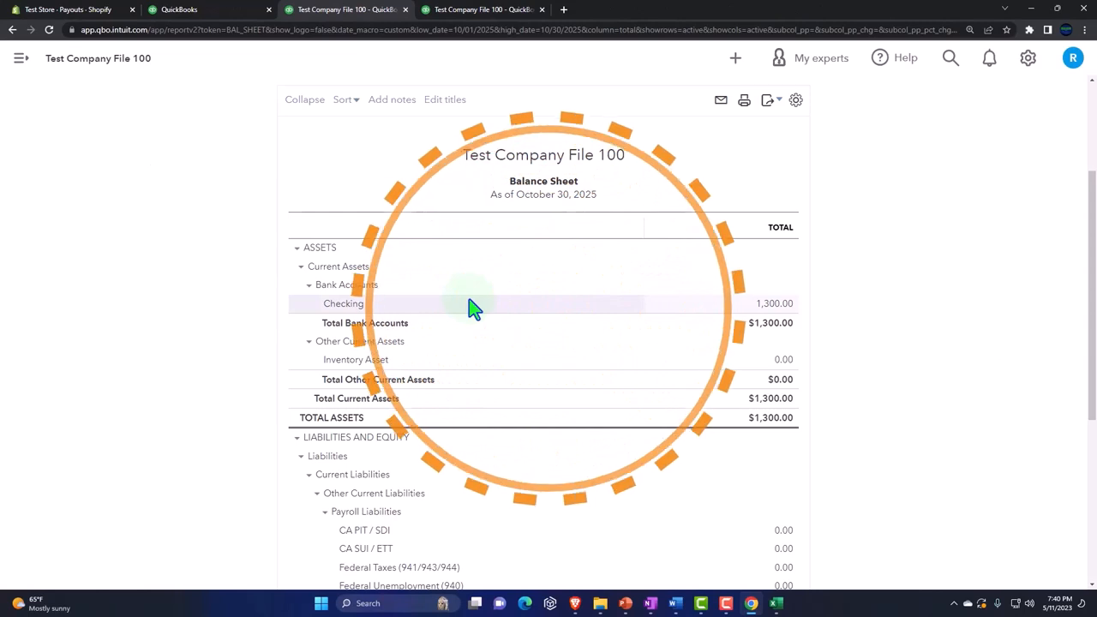
{"action": "left_click", "coordinate": [180, 10]}
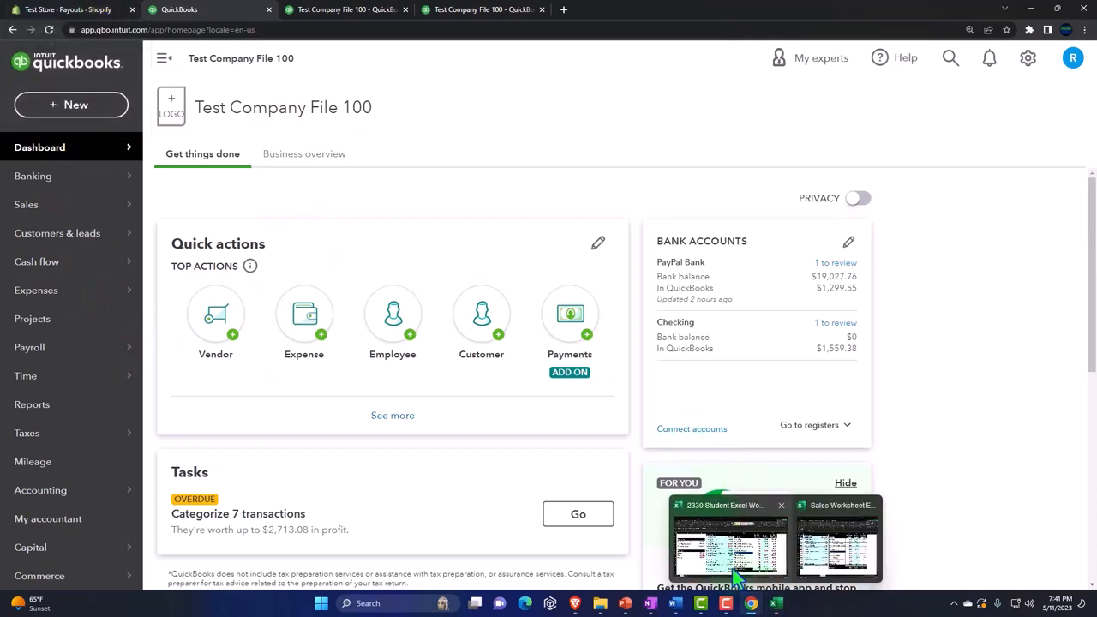
Switch to the Shopify store tab showing the Payouts page with its $0.00 USD balance
{"action": "left_click", "coordinate": [728, 545]}
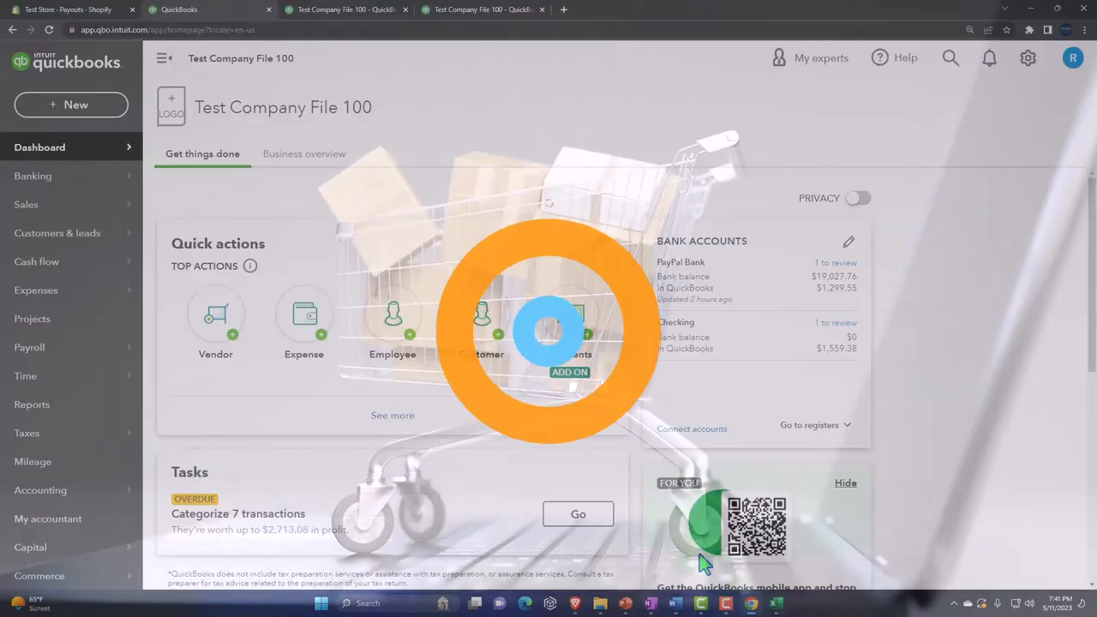
{"action": "left_click", "coordinate": [68, 10]}
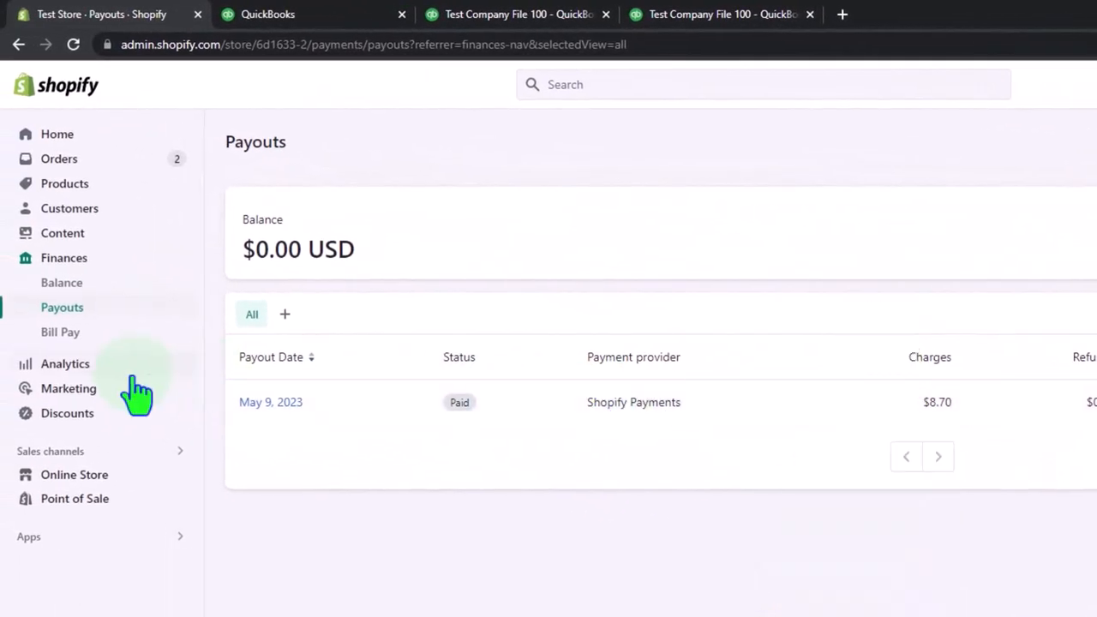
View the Shopify Analytics Total sales report for May 2023, then return to QuickBooks
{"action": "left_click", "coordinate": [65, 363]}
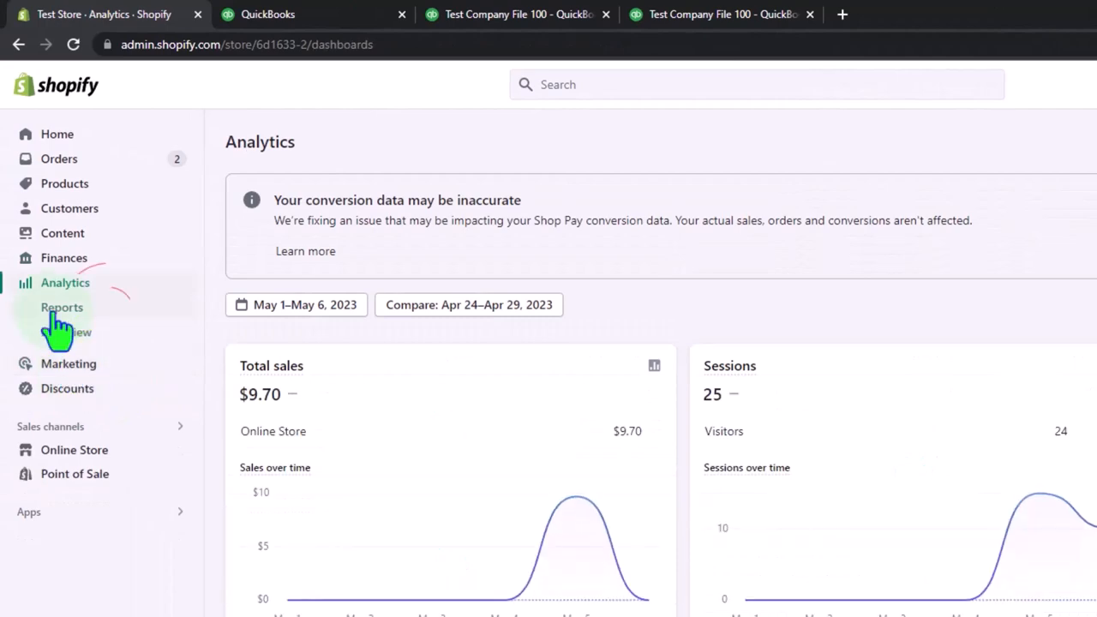
{"action": "left_click", "coordinate": [62, 307]}
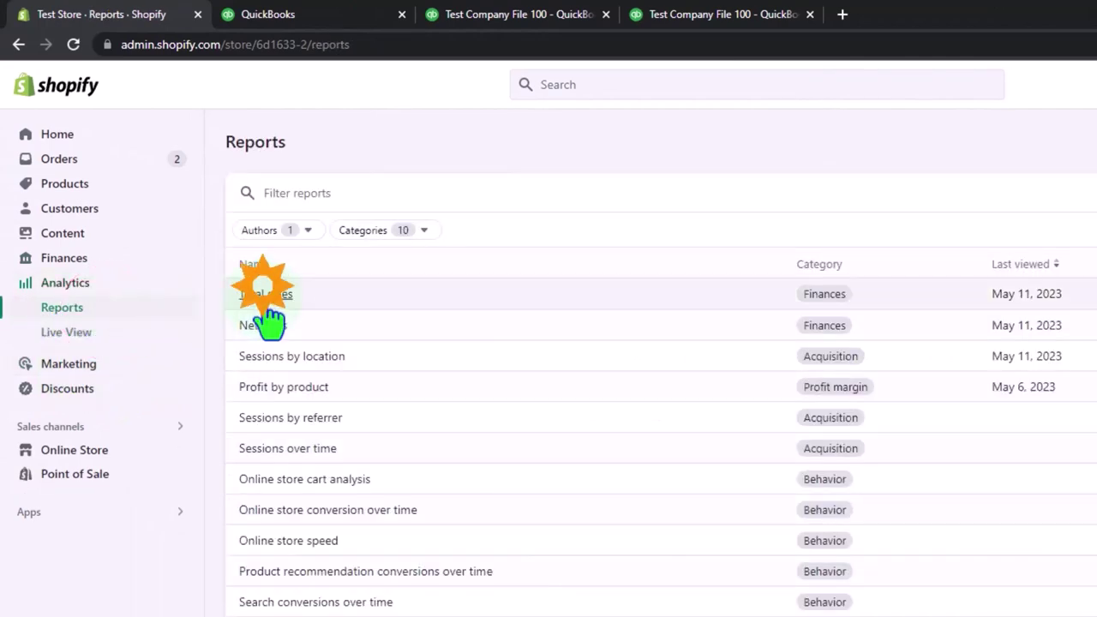
{"action": "left_click", "coordinate": [264, 293]}
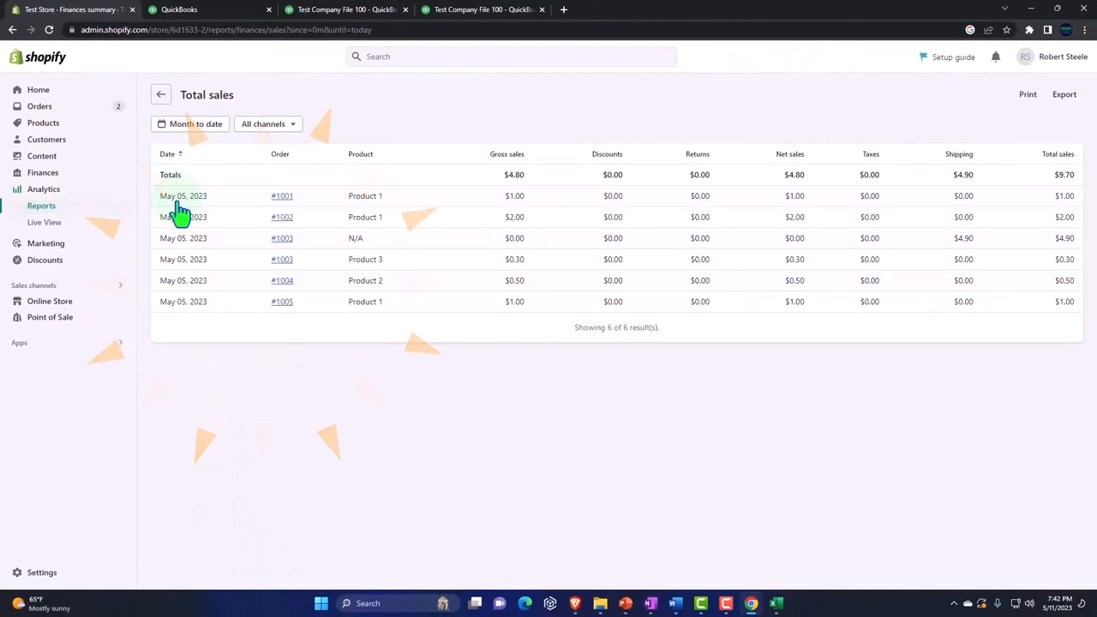
{"action": "mouse_move", "coordinate": [574, 360]}
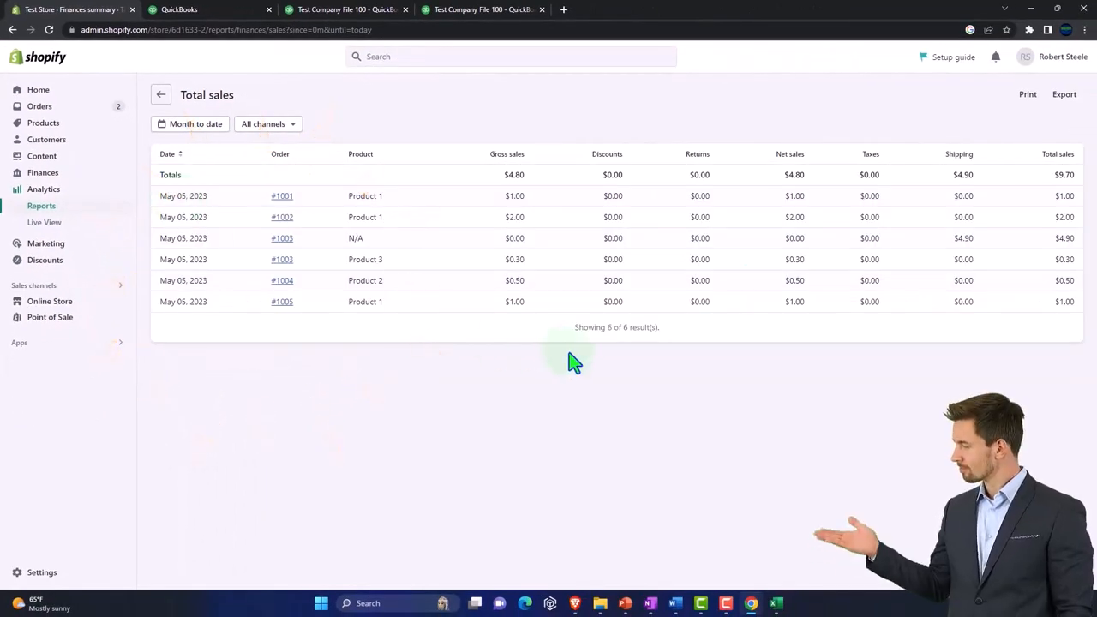
{"action": "mouse_move", "coordinate": [600, 379]}
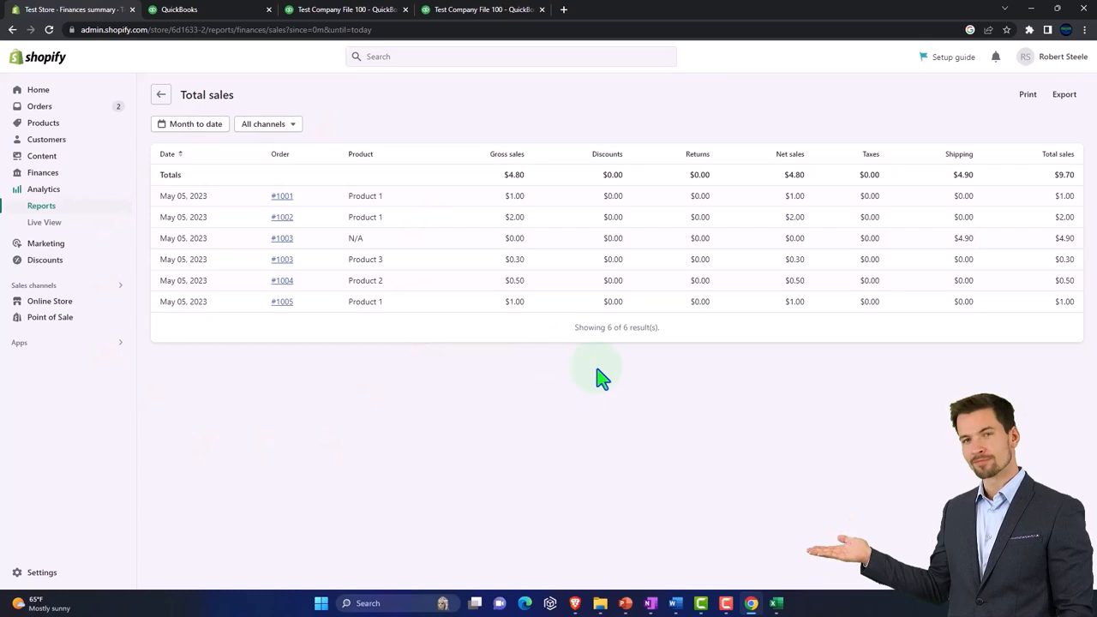
{"action": "left_click", "coordinate": [179, 11]}
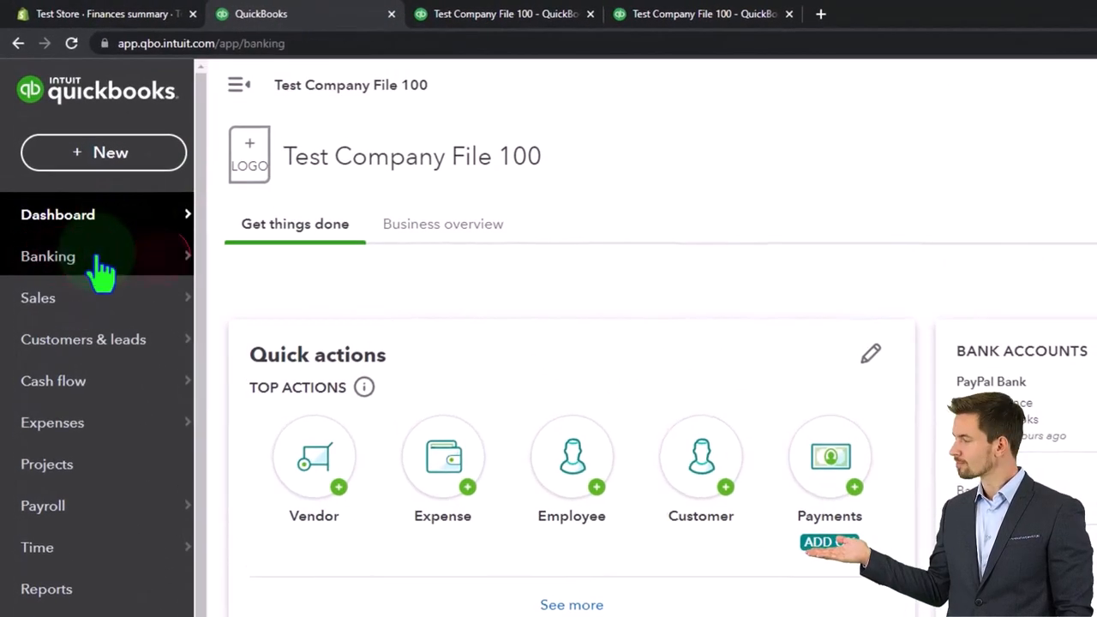
View the Banking transactions awaiting review, then switch to the Excel finance worksheet
{"action": "left_click", "coordinate": [48, 257]}
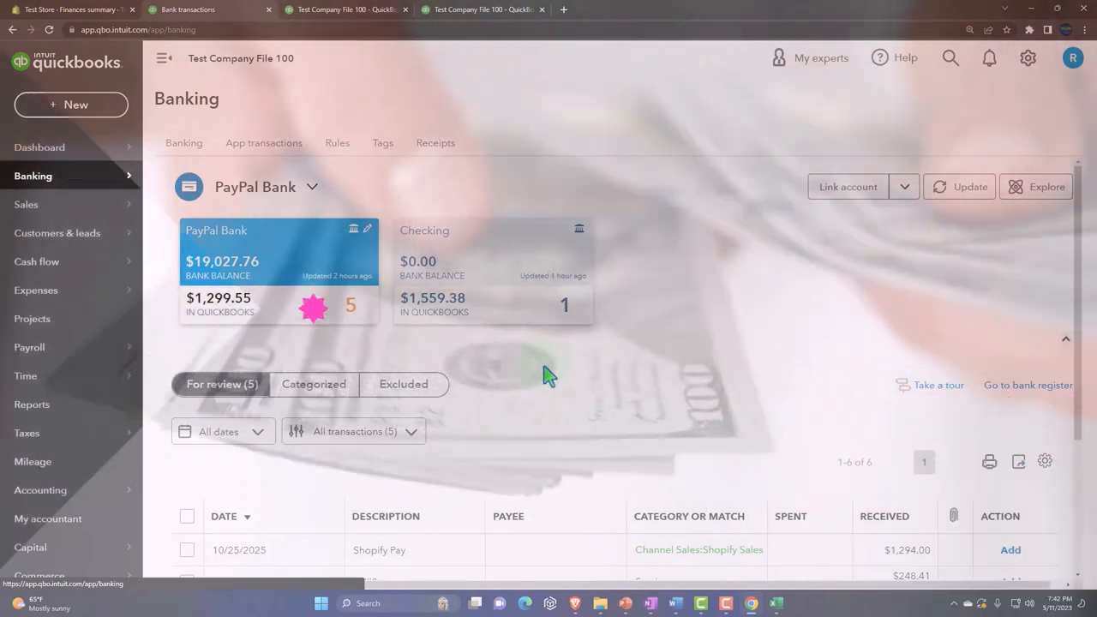
{"action": "mouse_move", "coordinate": [775, 603]}
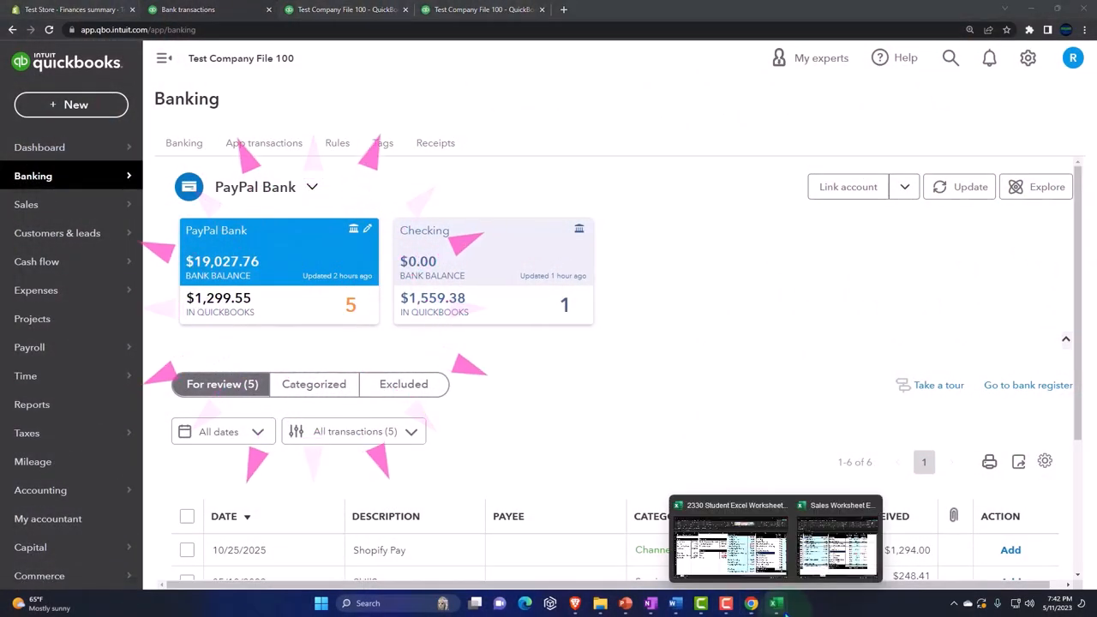
{"action": "left_click", "coordinate": [730, 545]}
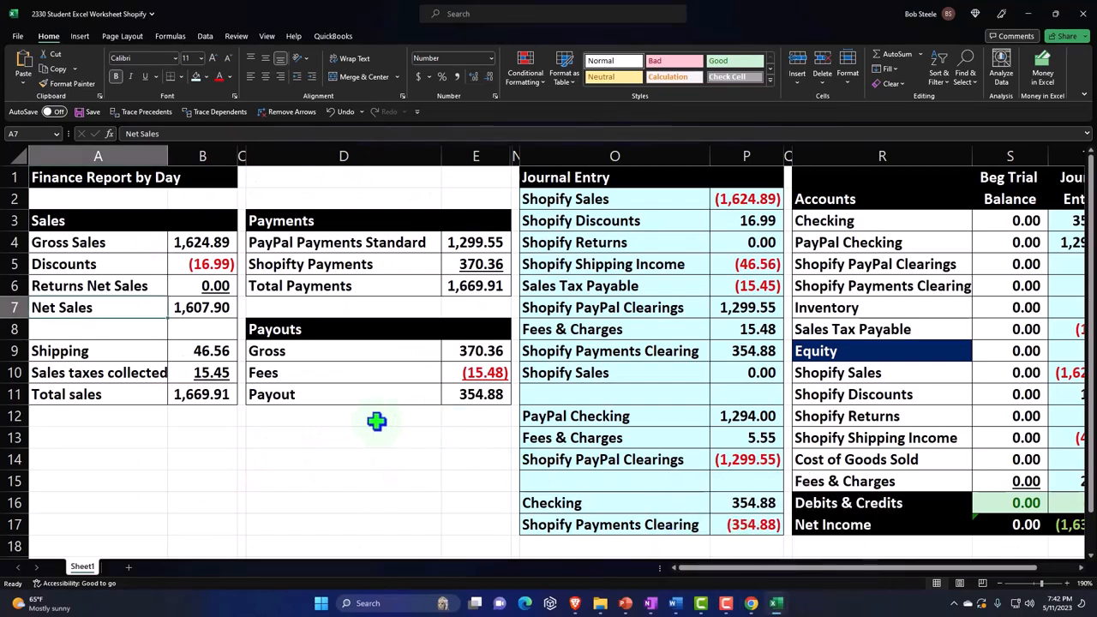
{"action": "left_click", "coordinate": [342, 417]}
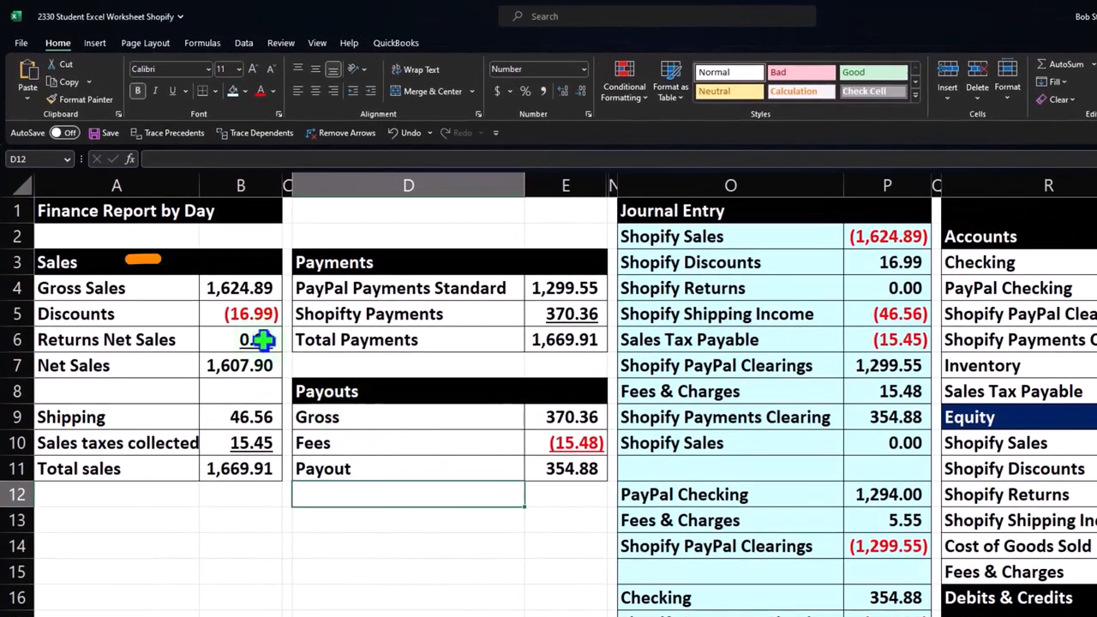
{"action": "left_click", "coordinate": [240, 288]}
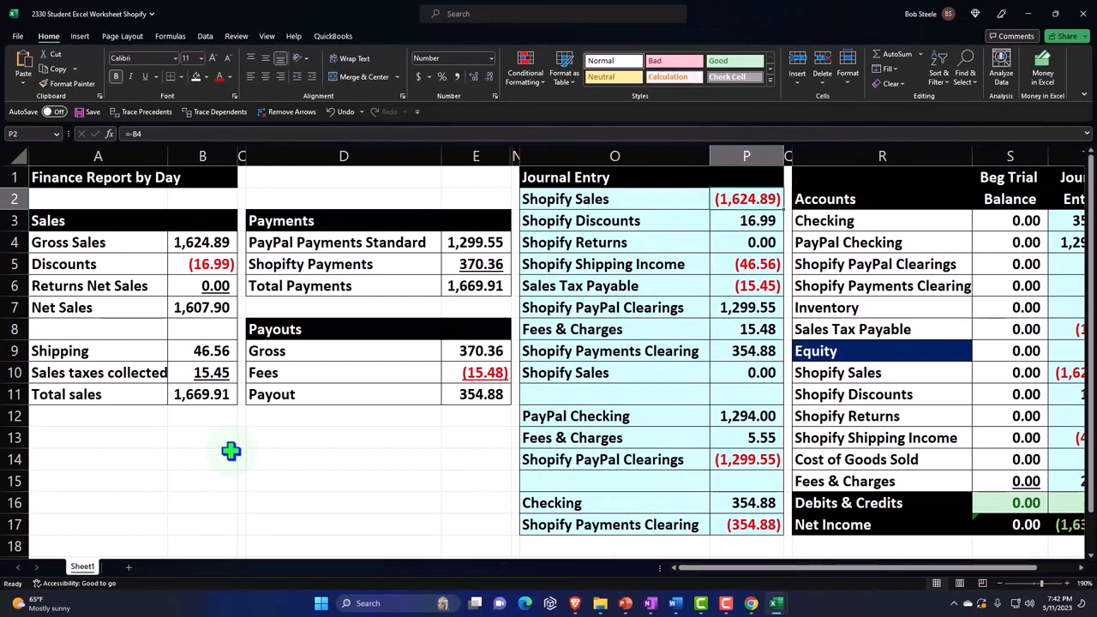
{"action": "mouse_move", "coordinate": [514, 462]}
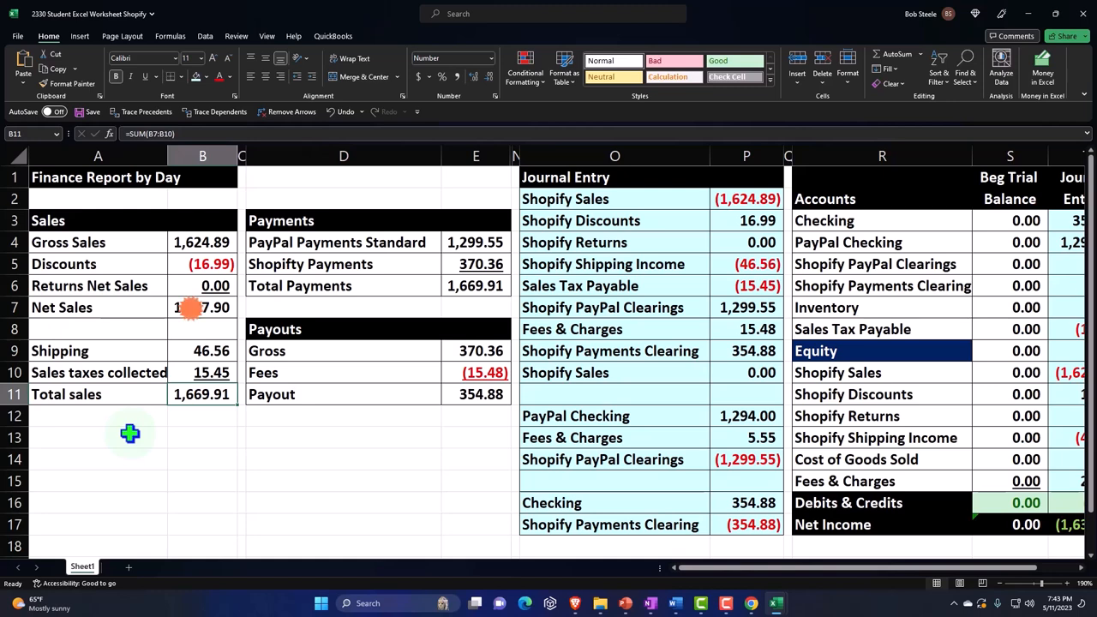
{"action": "left_click", "coordinate": [343, 241]}
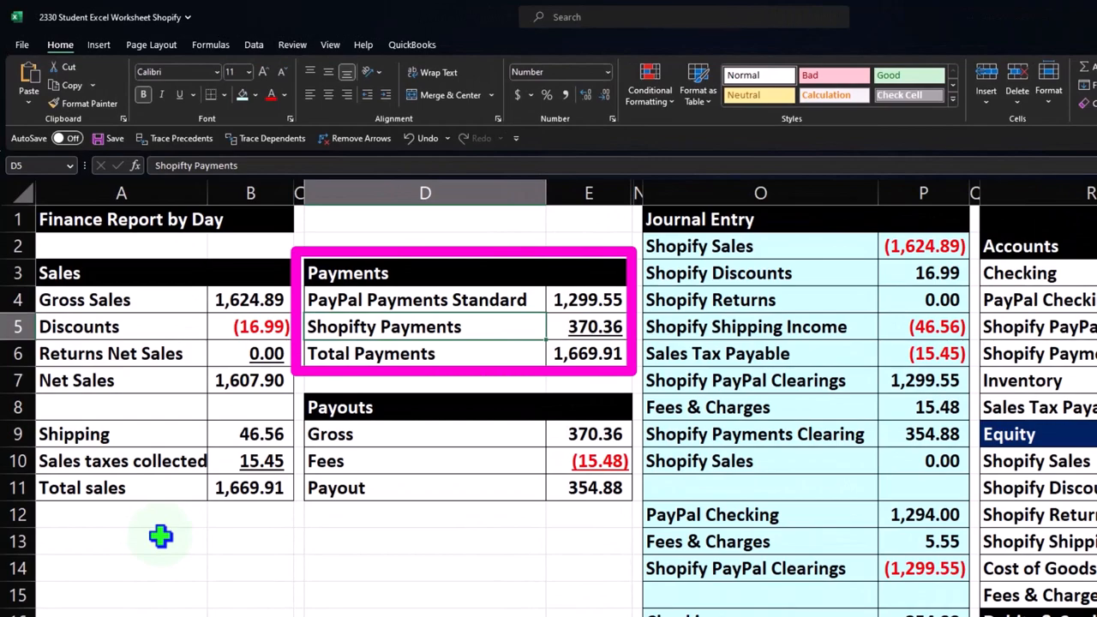
{"action": "left_click", "coordinate": [589, 298]}
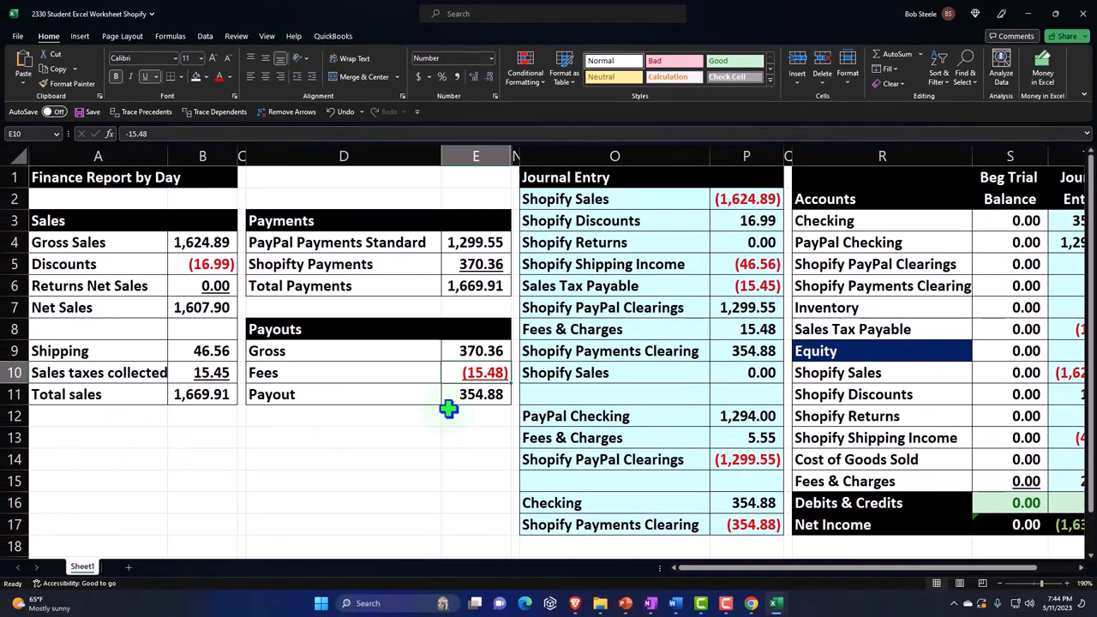
{"action": "left_click", "coordinate": [477, 392]}
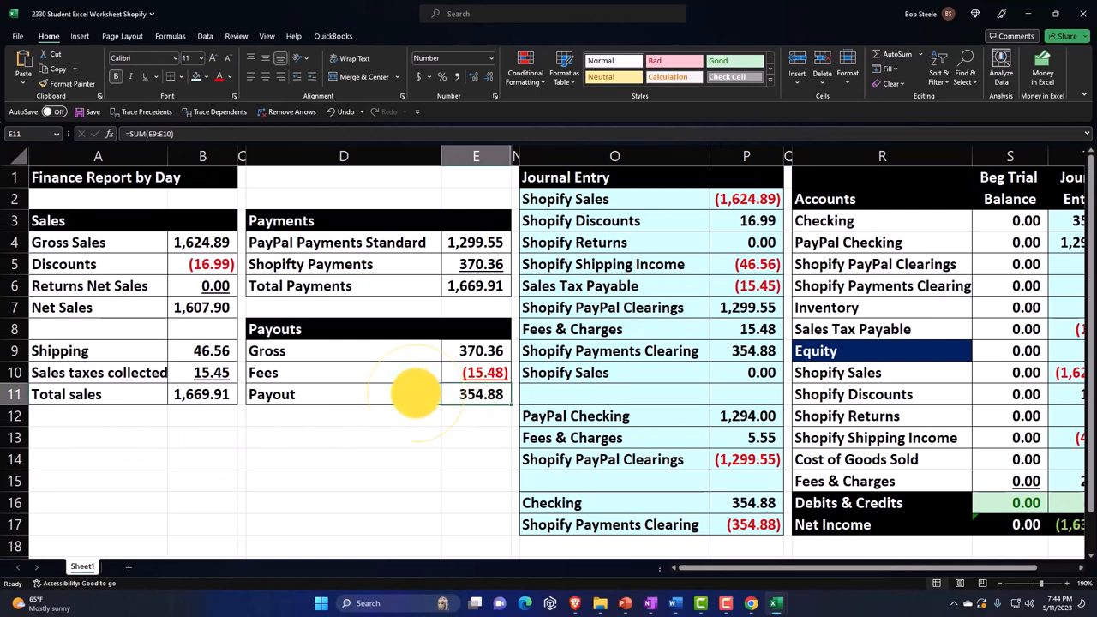
{"action": "mouse_move", "coordinate": [329, 384]}
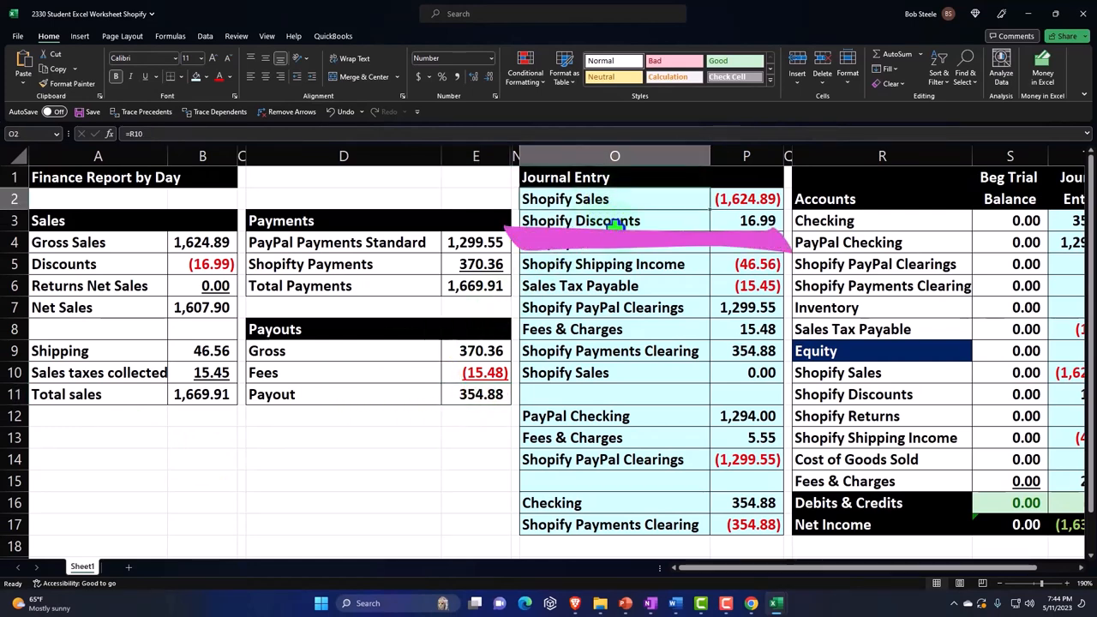
Trace precedents for the Shopify Discounts journal amount and the next journal amount
{"action": "left_click", "coordinate": [745, 198]}
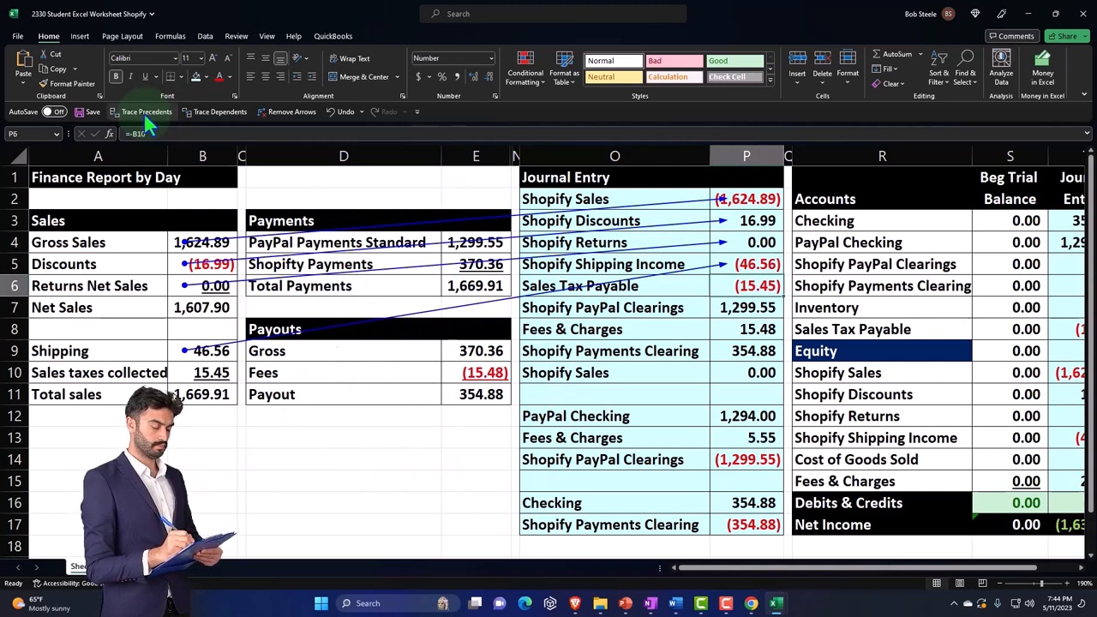
{"action": "left_click", "coordinate": [747, 307]}
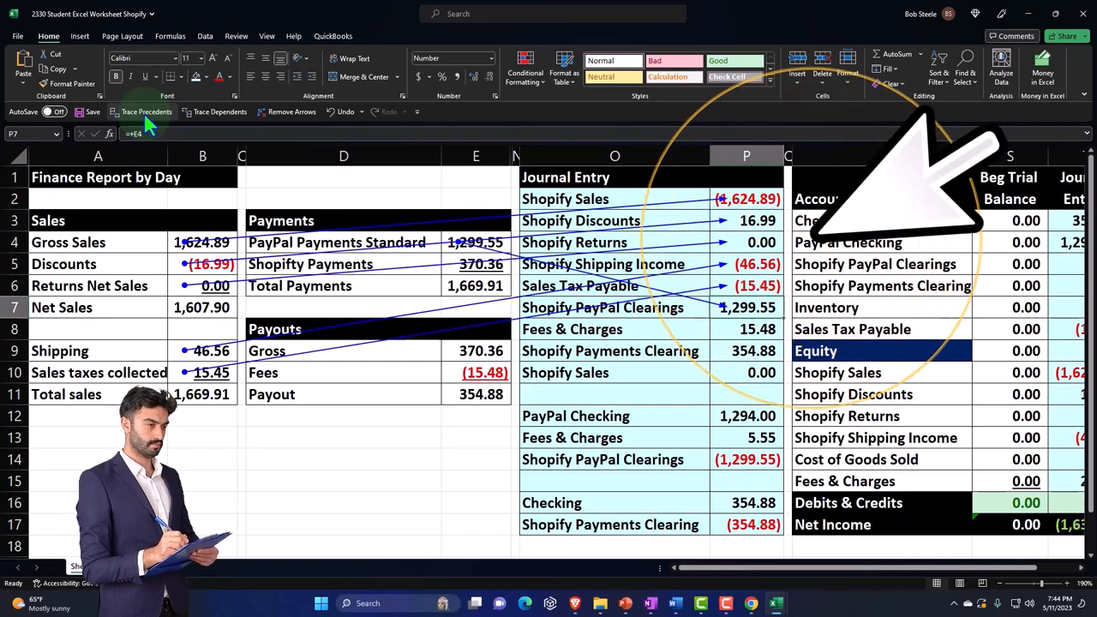
{"action": "left_click", "coordinate": [291, 111]}
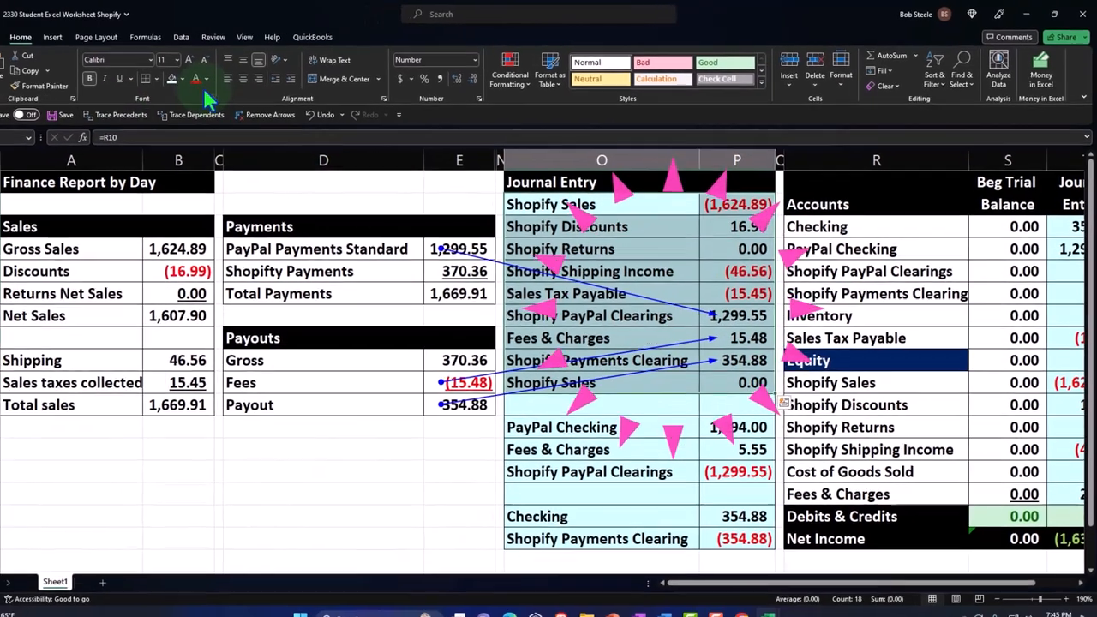
Shade the first block of journal lines O2:P10 green
{"action": "left_click", "coordinate": [206, 79]}
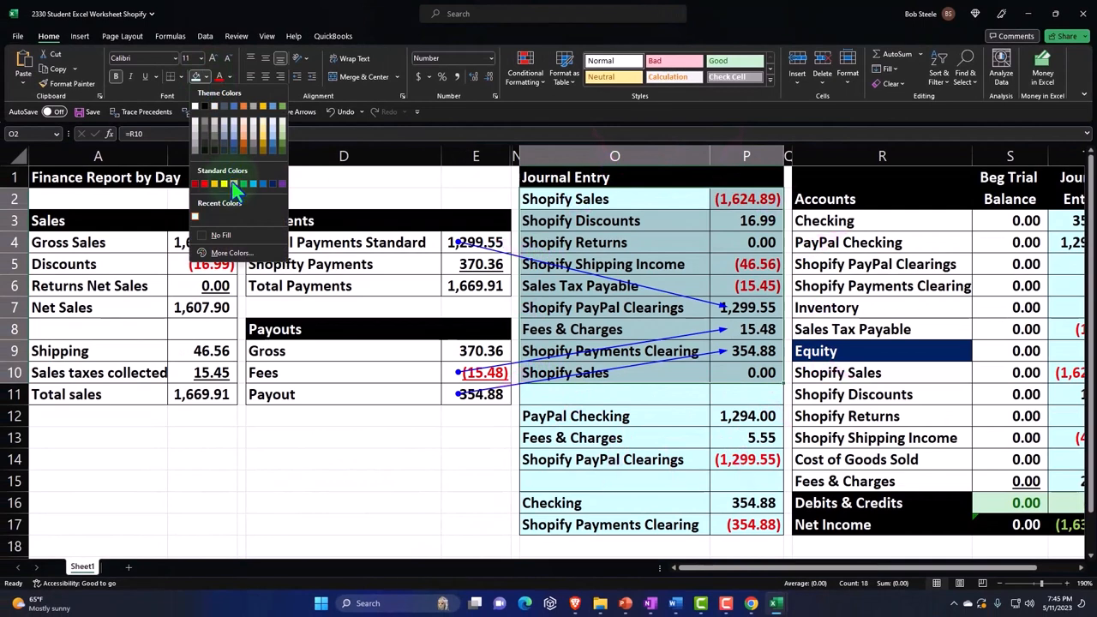
{"action": "left_click", "coordinate": [243, 185]}
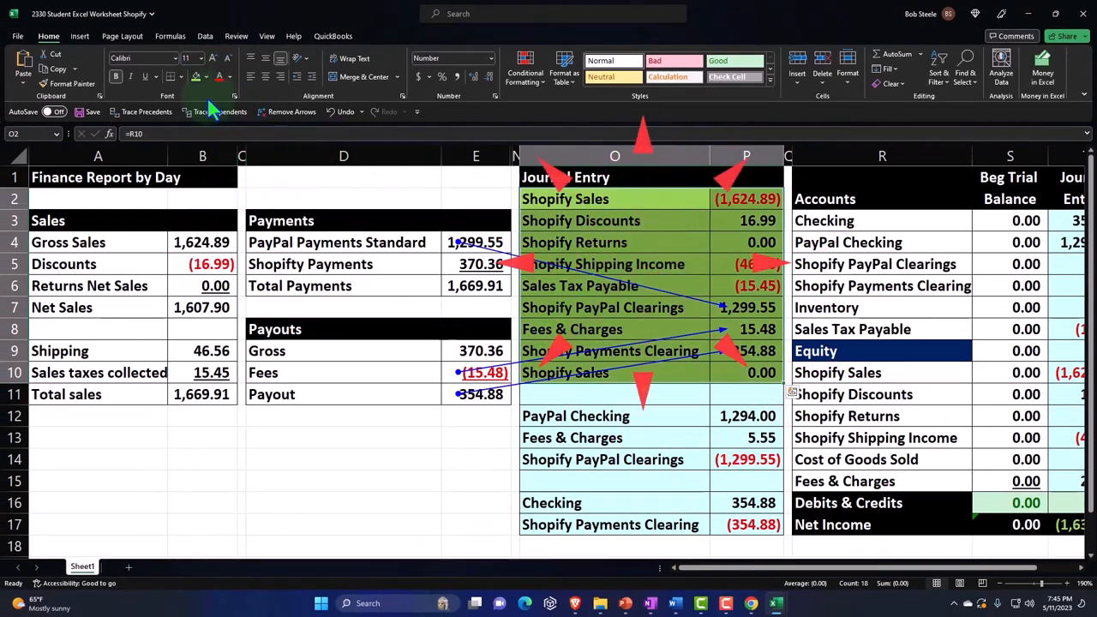
{"action": "left_click", "coordinate": [286, 111]}
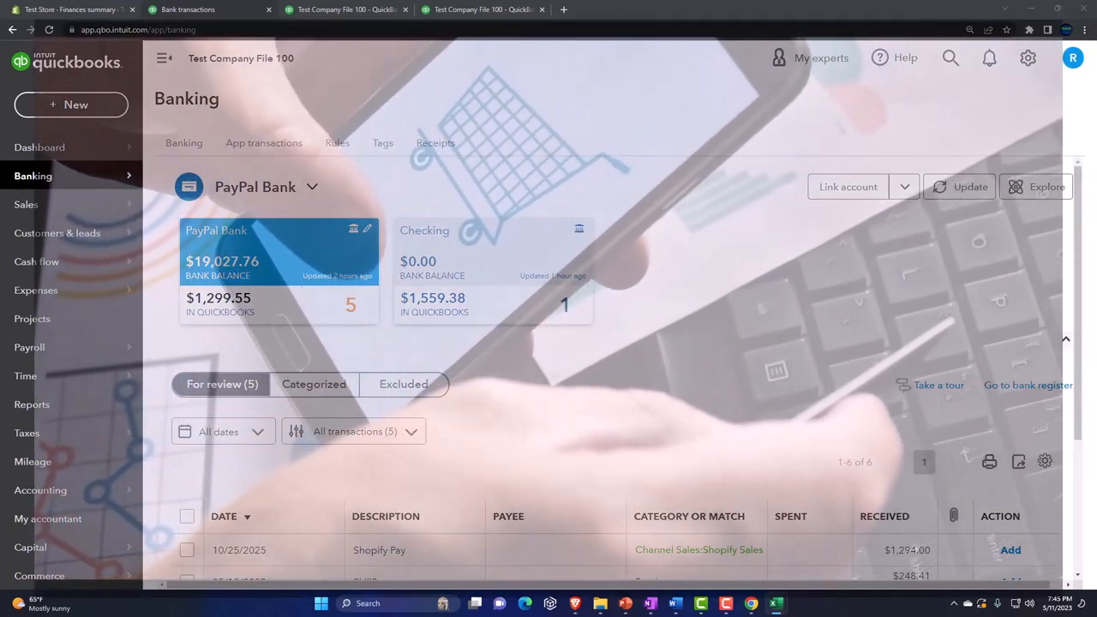
{"action": "mouse_move", "coordinate": [672, 486]}
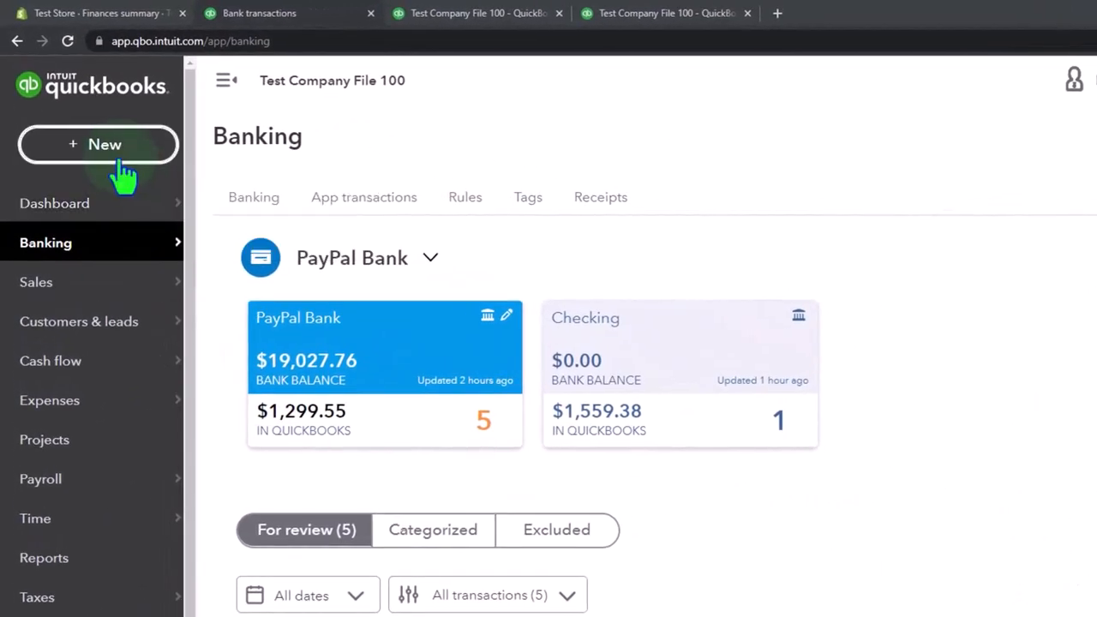
Start a new journal entry dated 10/15/2025
{"action": "left_click", "coordinate": [98, 144]}
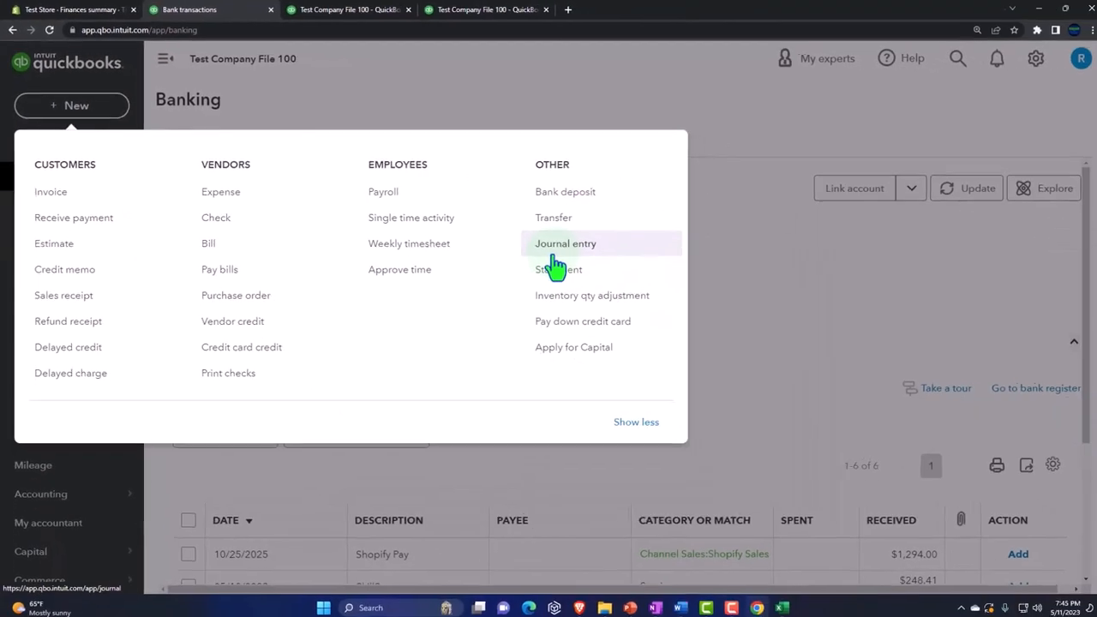
{"action": "left_click", "coordinate": [565, 244]}
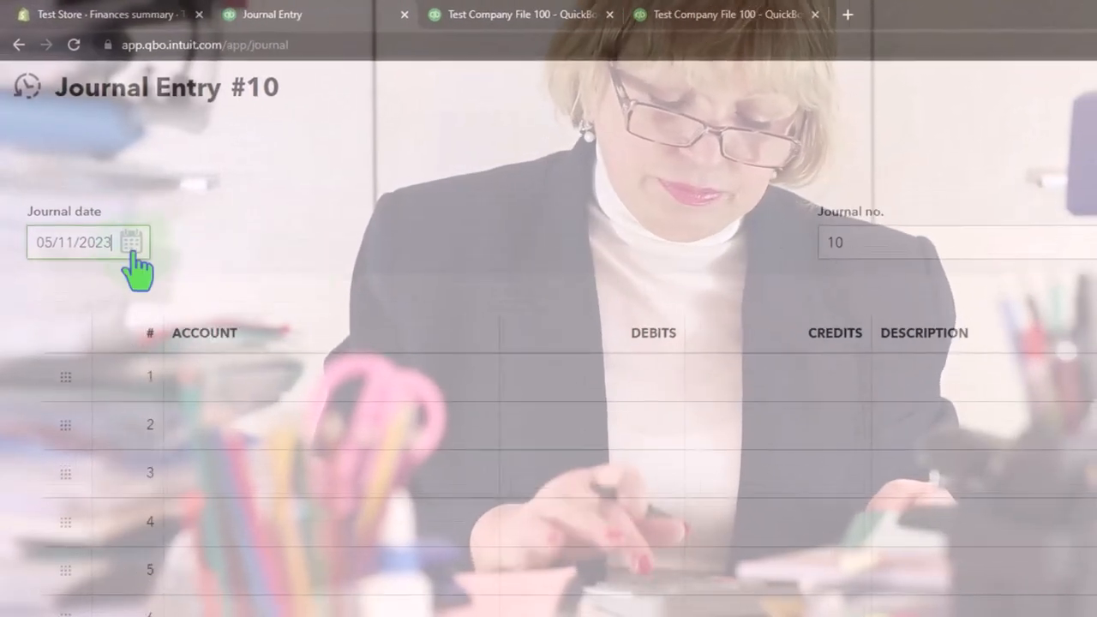
{"action": "triple_click", "coordinate": [72, 243]}
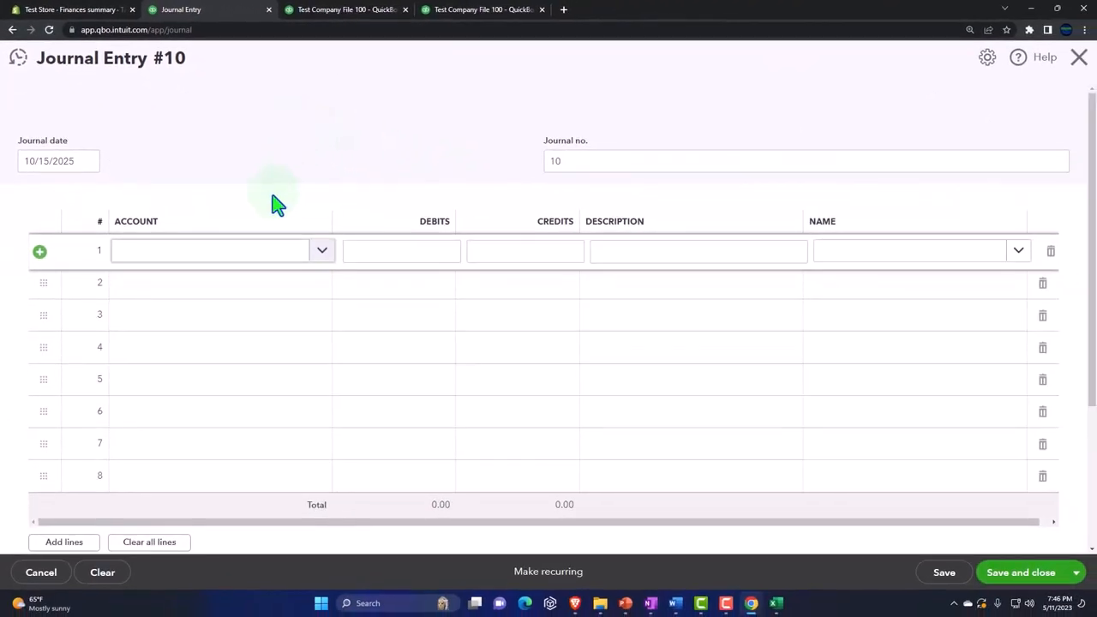
Choose Shopify Sales as the account on the journal entry's first line
{"action": "left_click", "coordinate": [209, 251]}
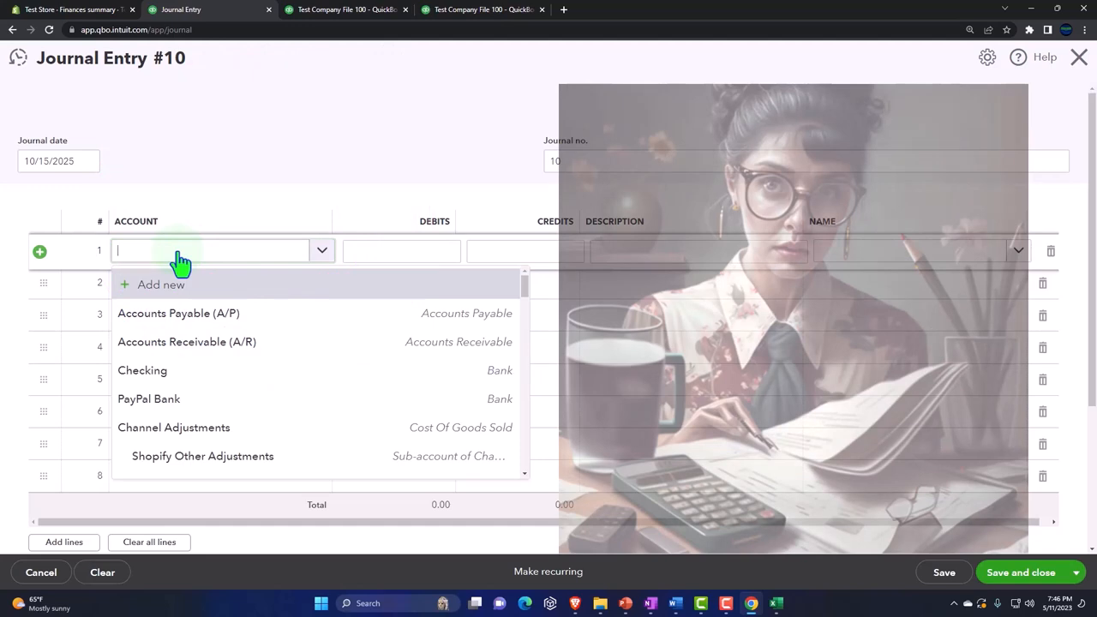
{"action": "type", "text": "Shop"}
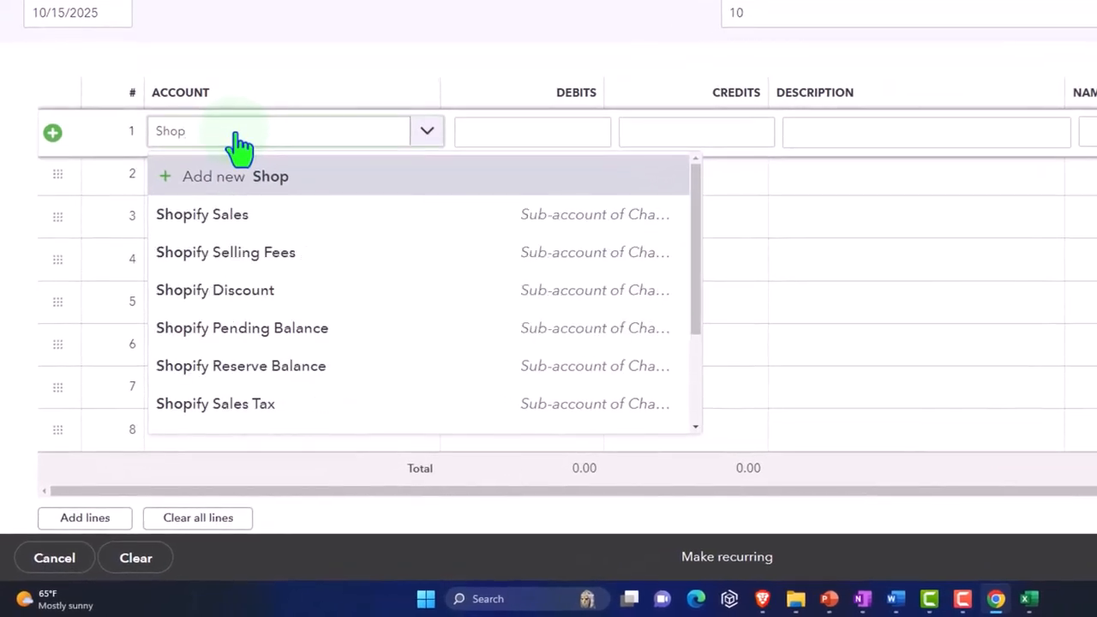
{"action": "left_click", "coordinate": [202, 213]}
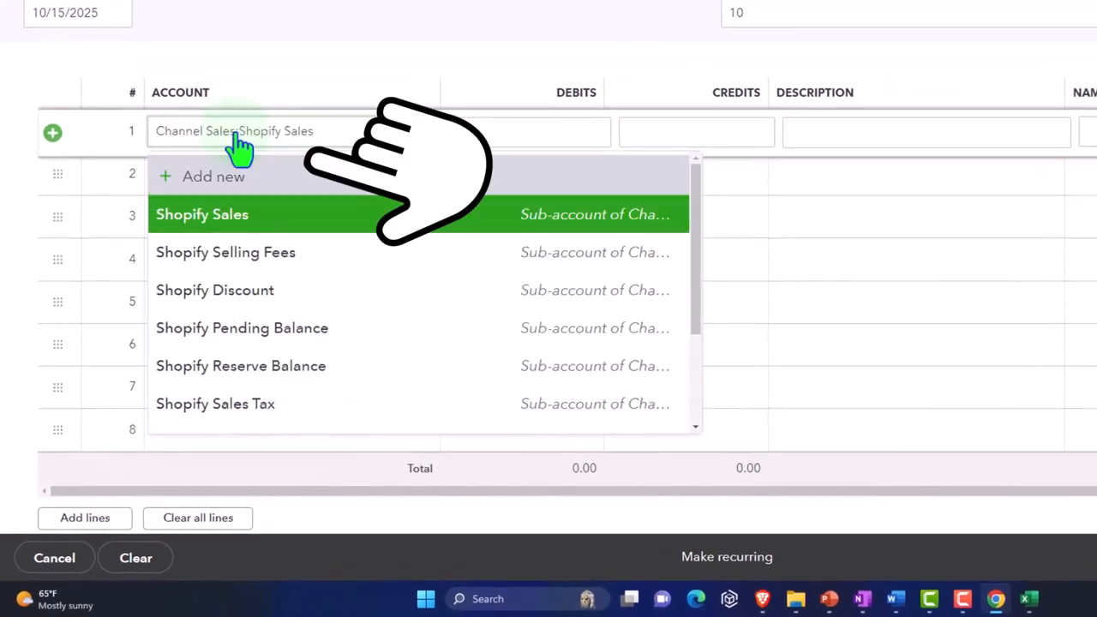
{"action": "left_click", "coordinate": [202, 213]}
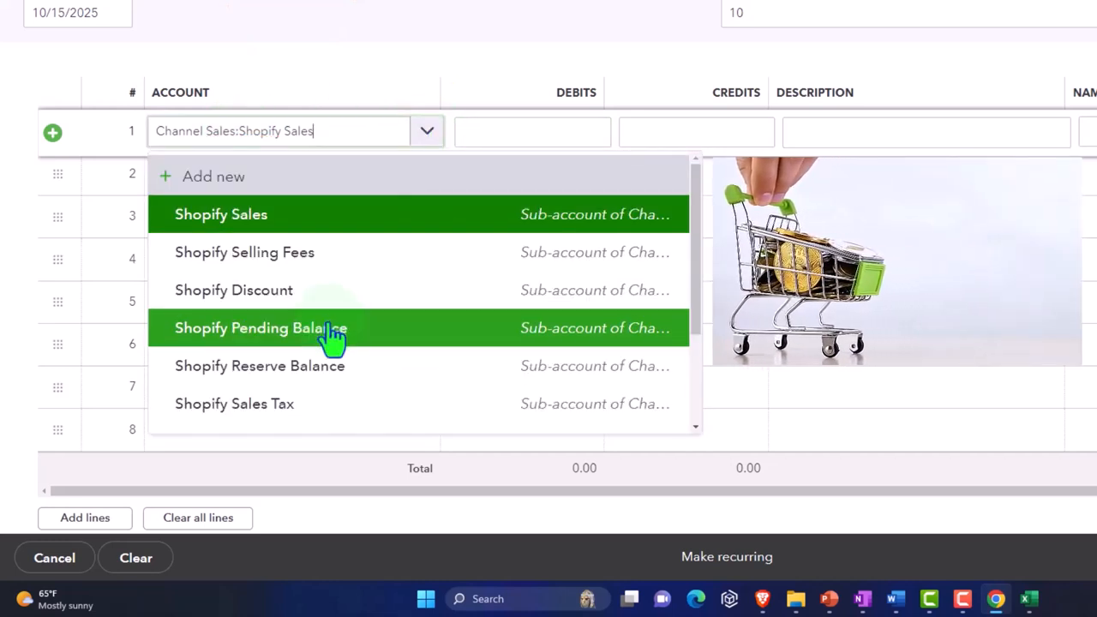
{"action": "mouse_move", "coordinate": [356, 155]}
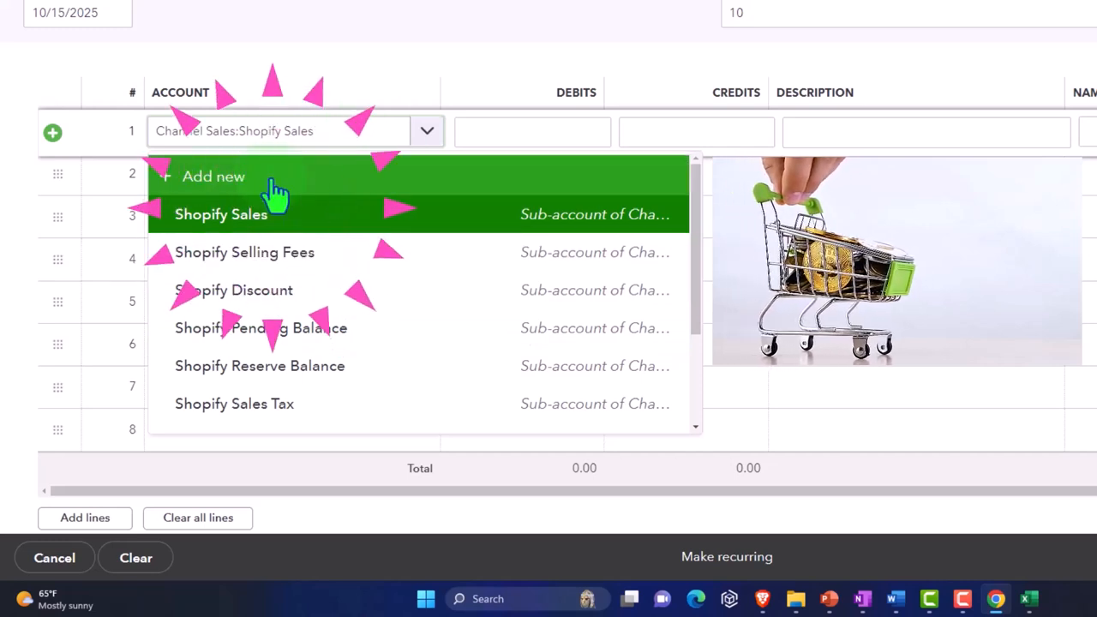
Review the Add new account form and close it without saving
{"action": "left_click", "coordinate": [221, 213]}
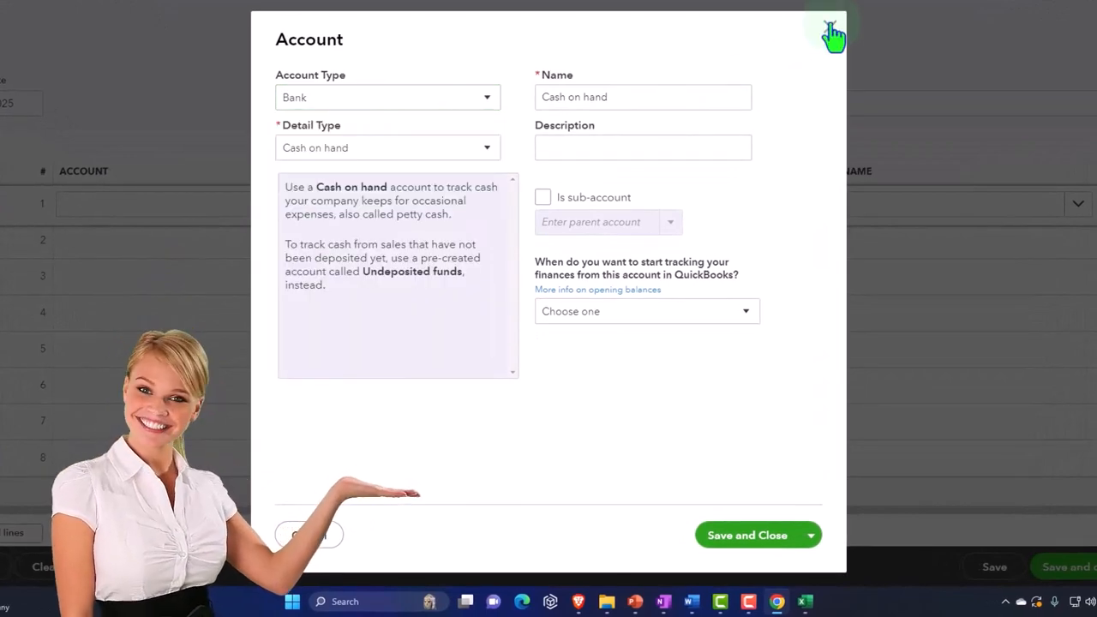
{"action": "left_click", "coordinate": [833, 33]}
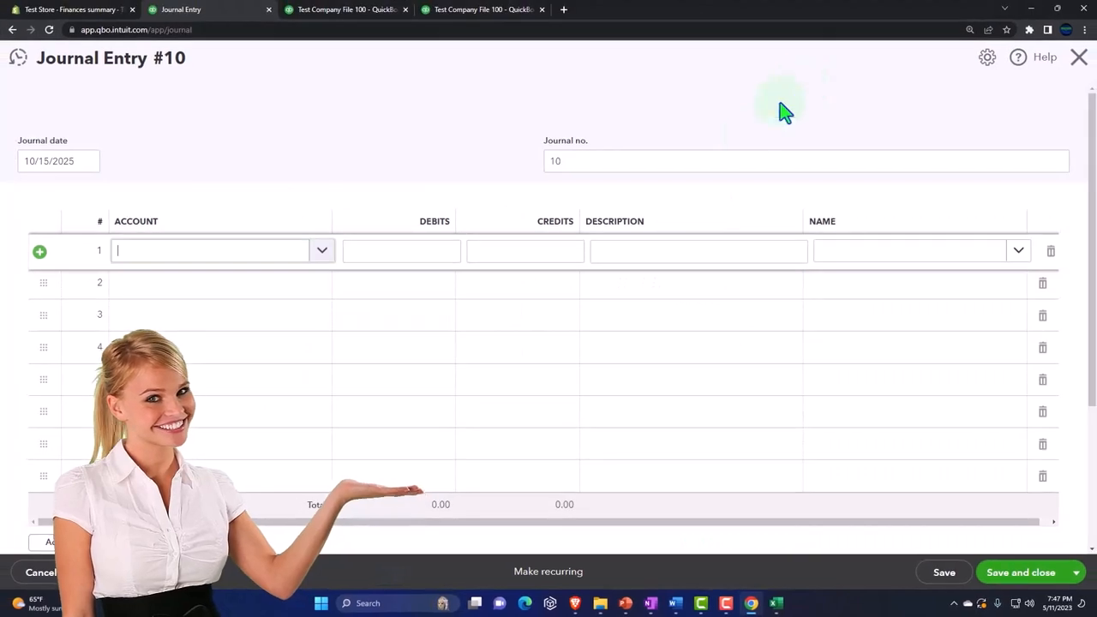
{"action": "mouse_move", "coordinate": [775, 604]}
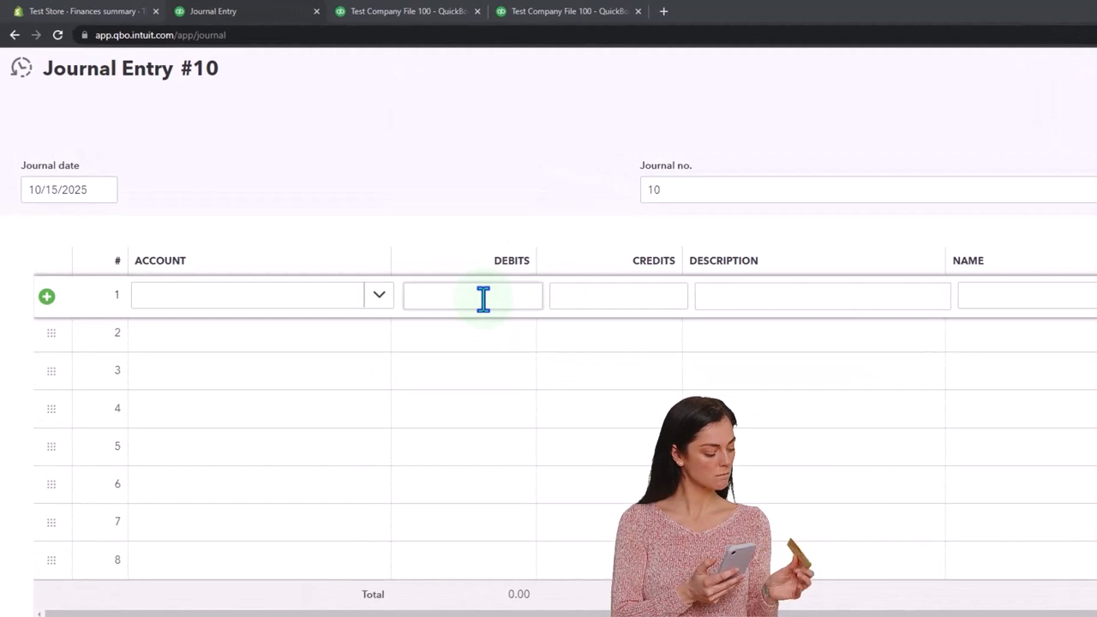
Set line 1 to Shopify Sales with a credit of 1,624.89
{"action": "left_click", "coordinate": [617, 295]}
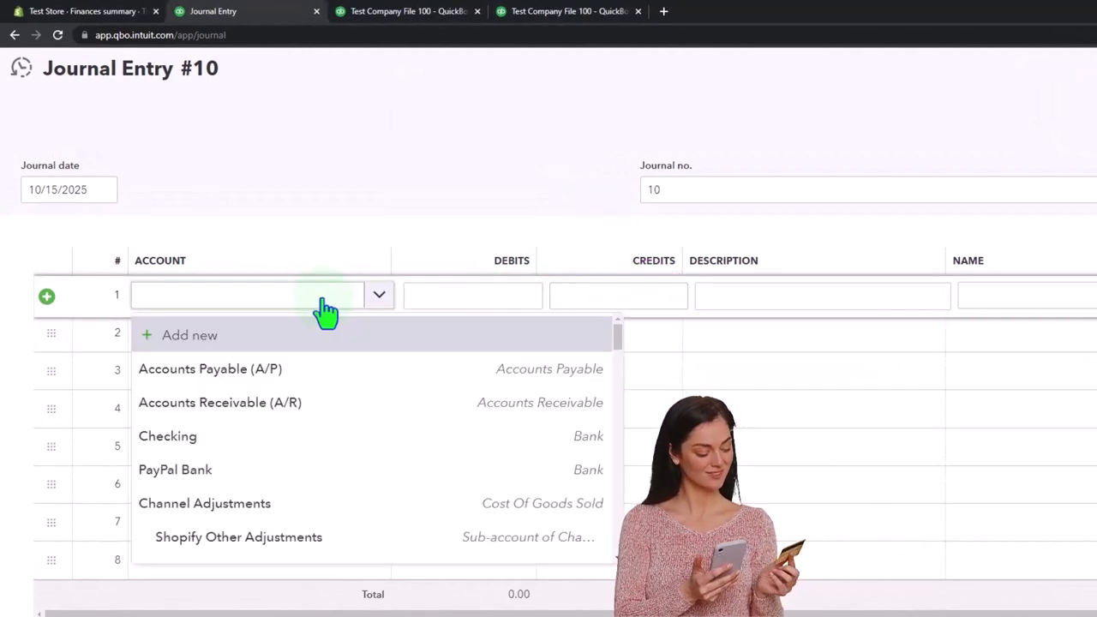
{"action": "type", "text": "shop"}
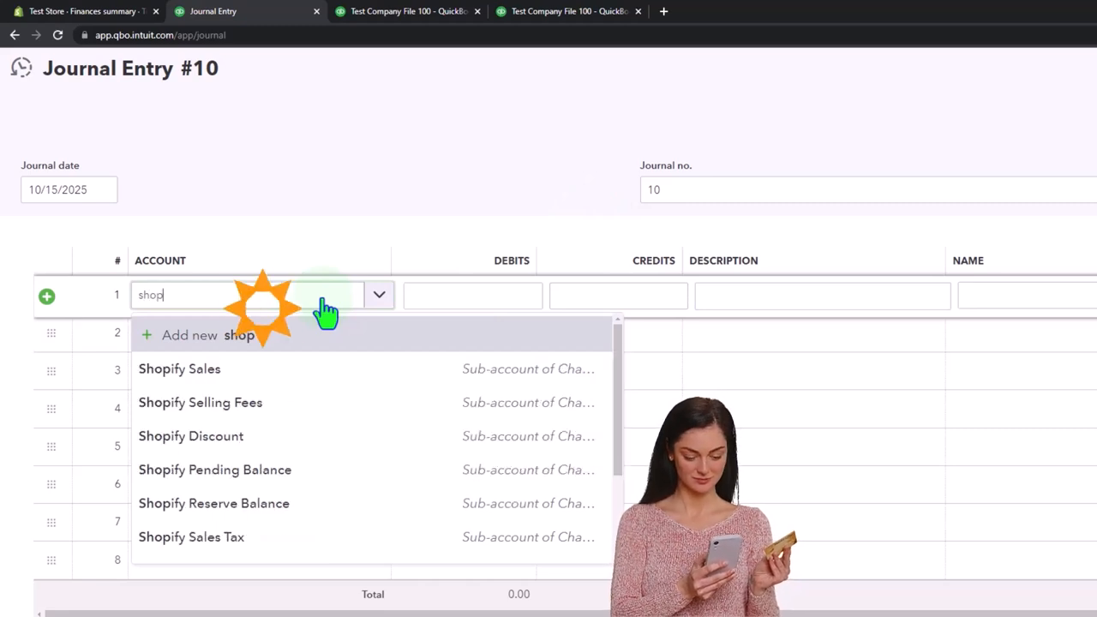
{"action": "left_click", "coordinate": [178, 369]}
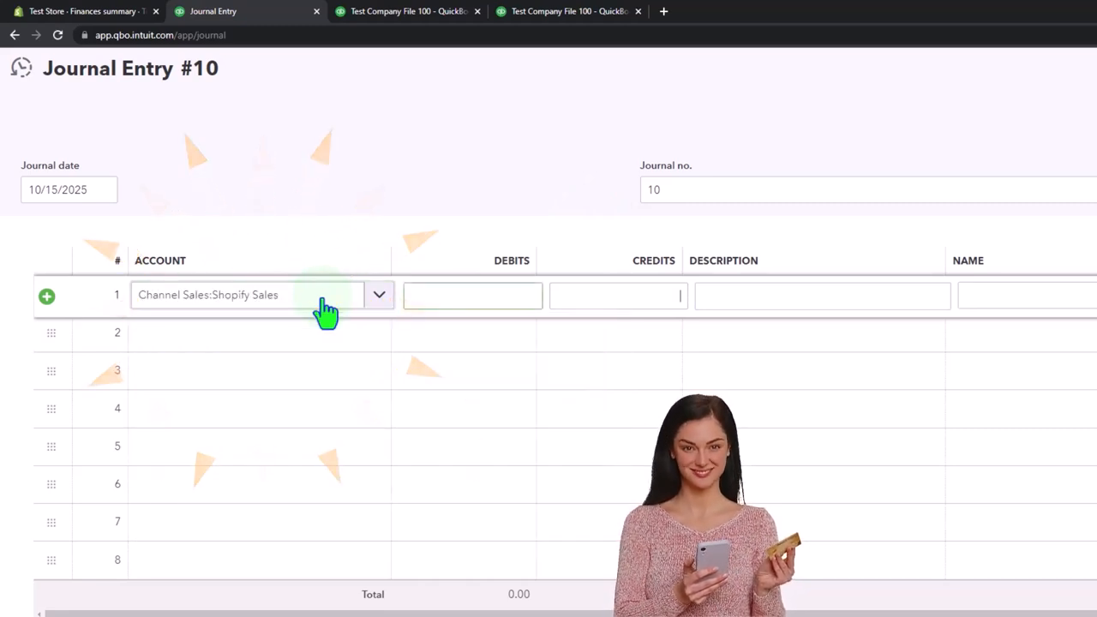
{"action": "type", "text": "16"}
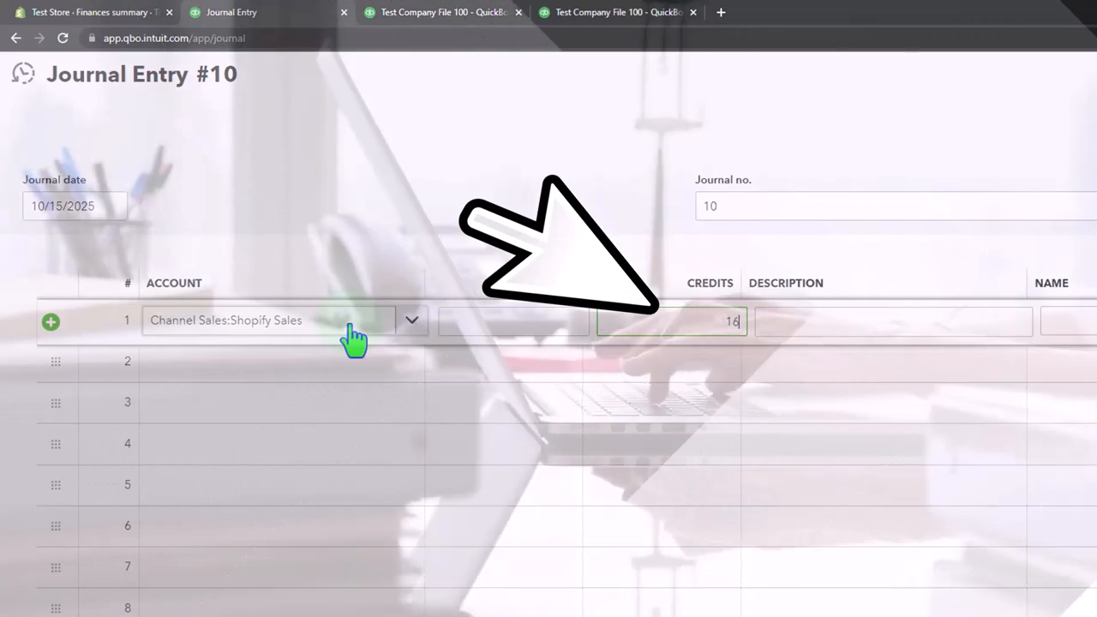
{"action": "type", "text": "24.89"}
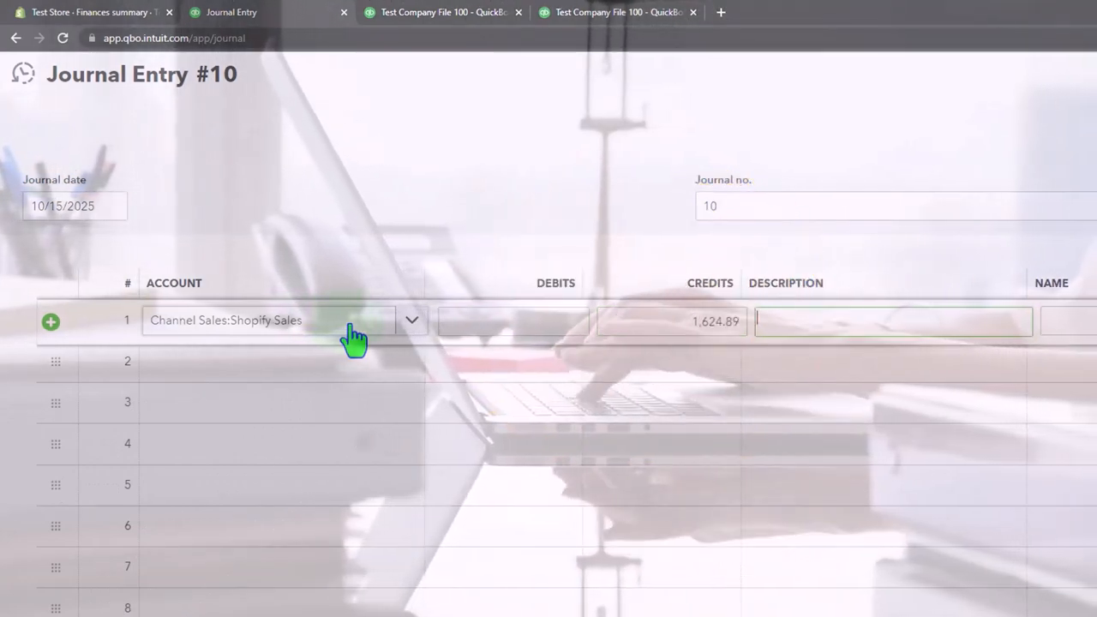
{"action": "mouse_move", "coordinate": [432, 417]}
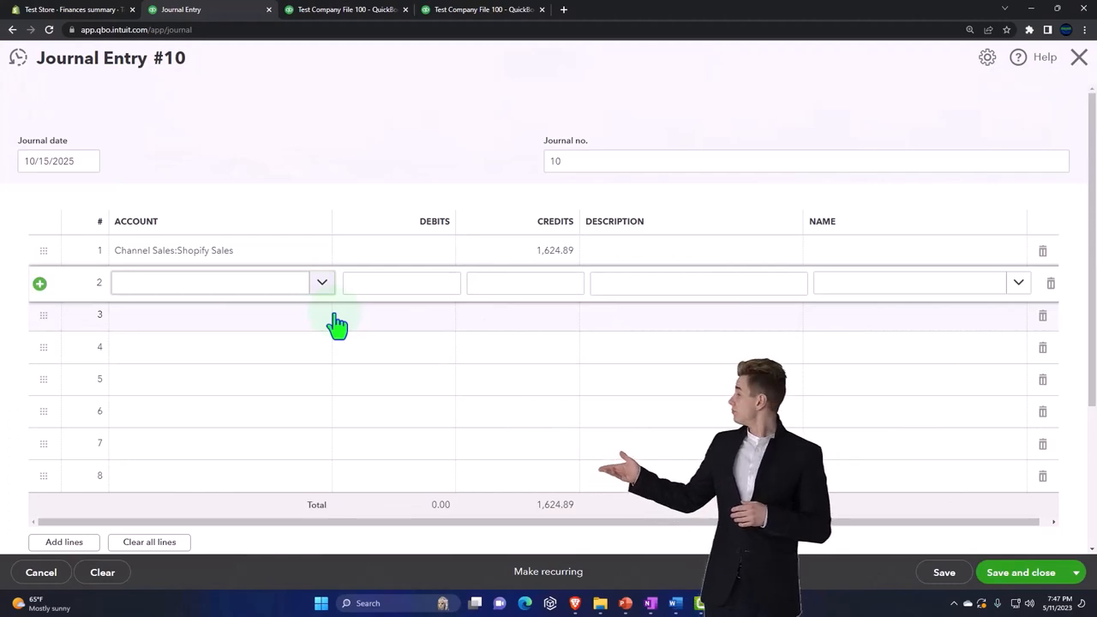
Set line 2's account to Channel Discount:Shopify Discount after first picking Shopify Selling Fees
{"action": "type", "text": "Shopi"}
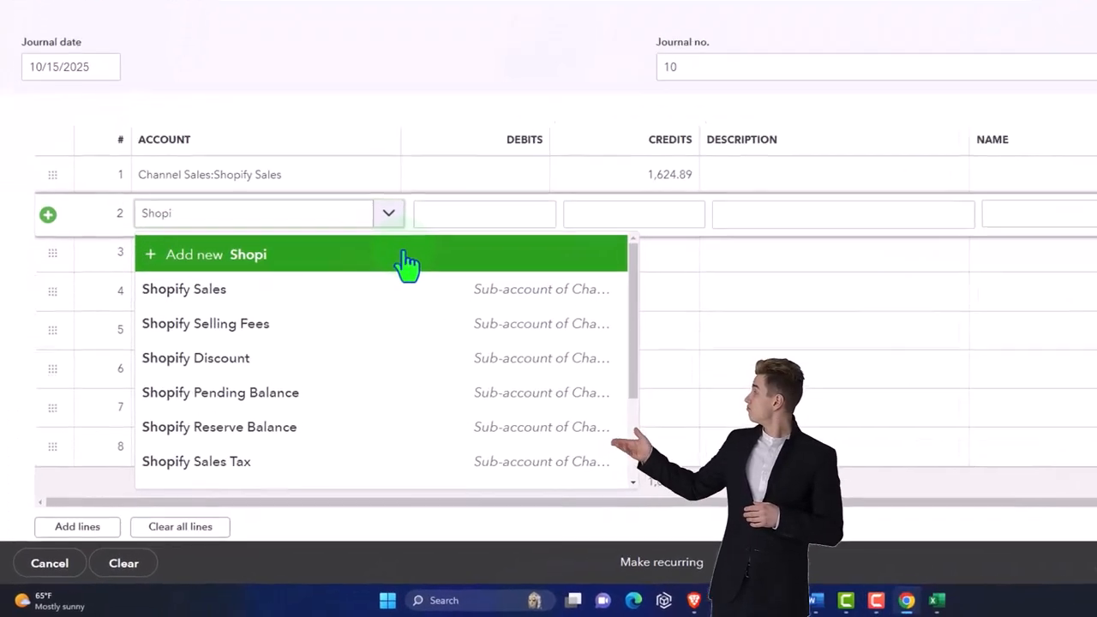
{"action": "type", "text": "fy"}
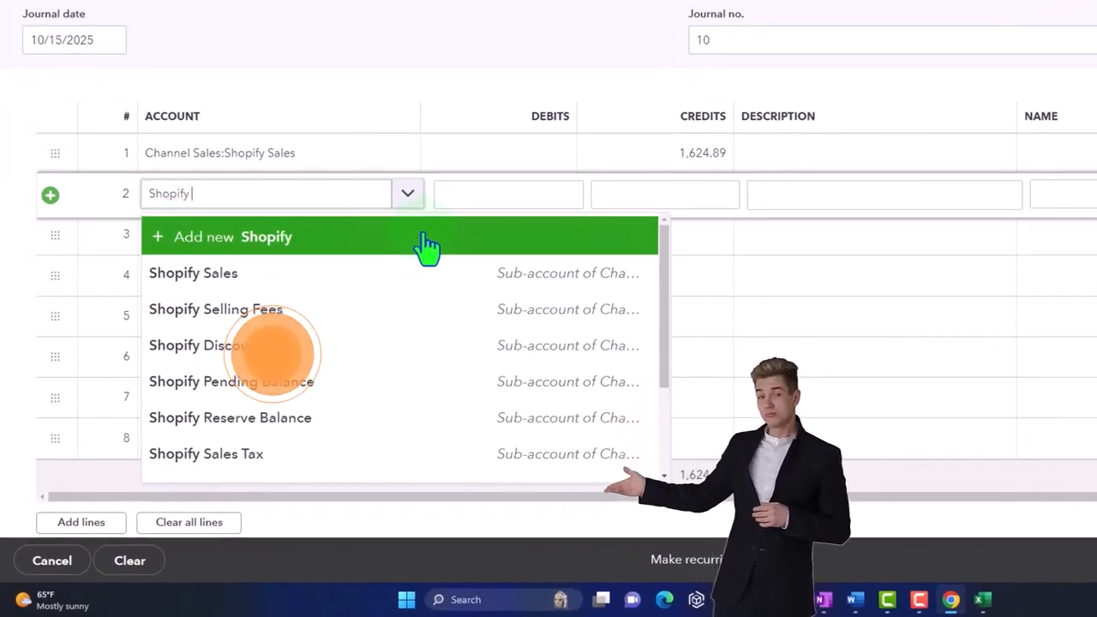
{"action": "left_click", "coordinate": [216, 309]}
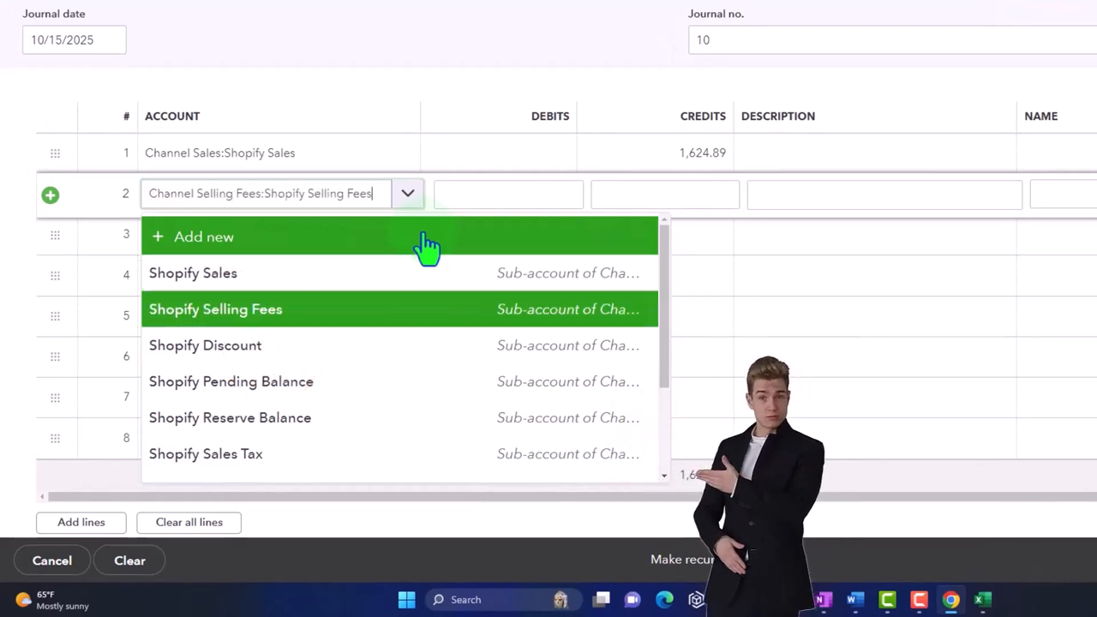
{"action": "left_click", "coordinate": [206, 344]}
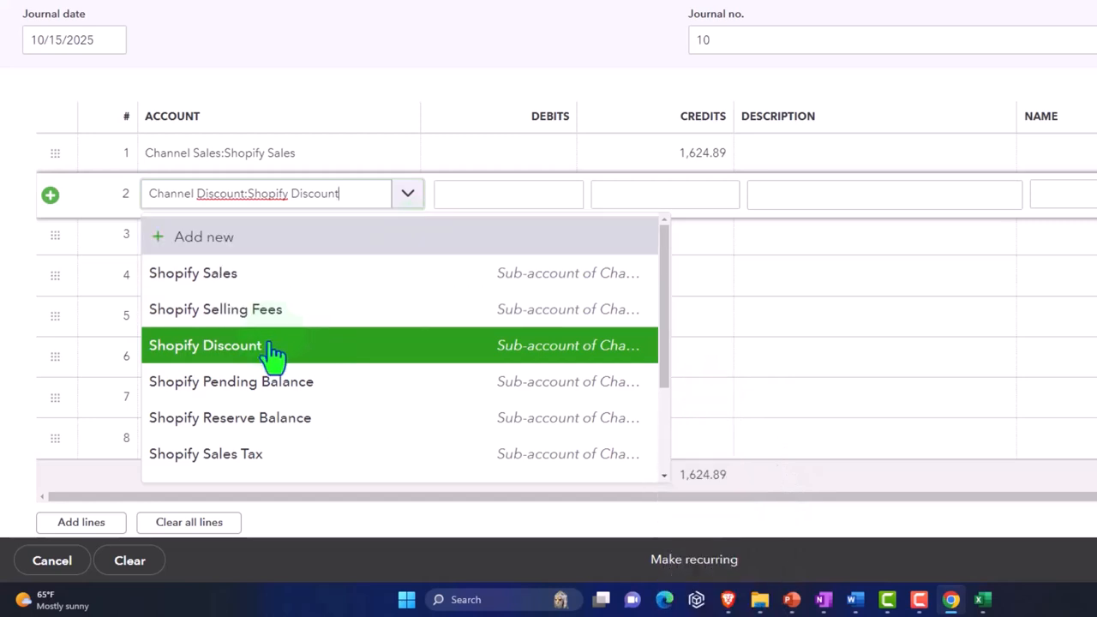
{"action": "left_click", "coordinate": [206, 345]}
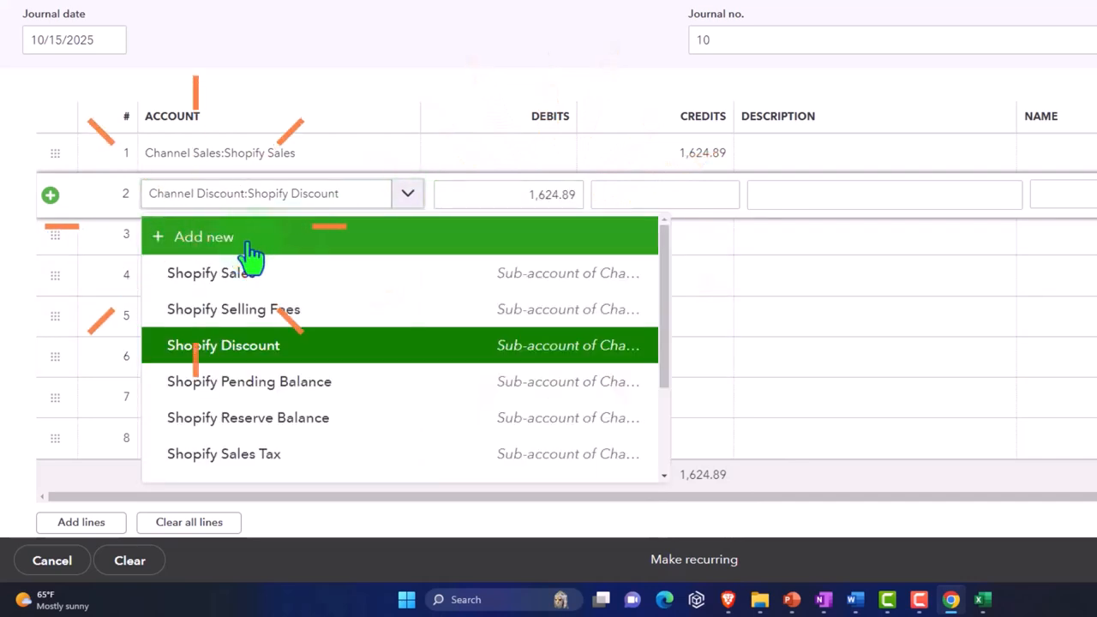
Replace line 2's auto-filled debit with 16.99 and move to line 3's account
{"action": "left_click", "coordinate": [223, 345]}
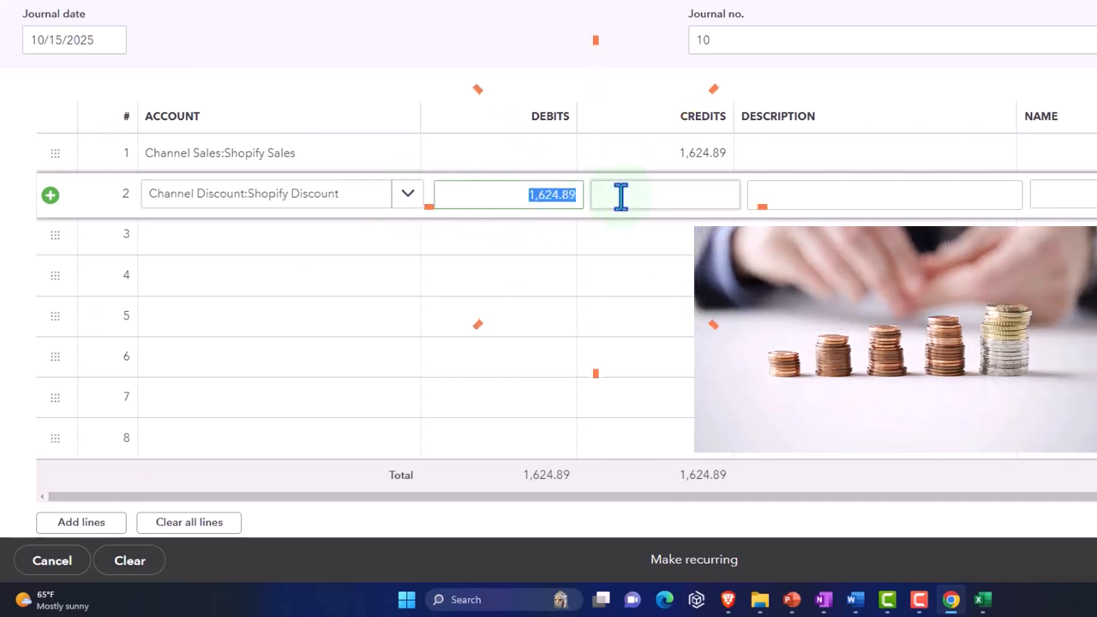
{"action": "type", "text": "16.99"}
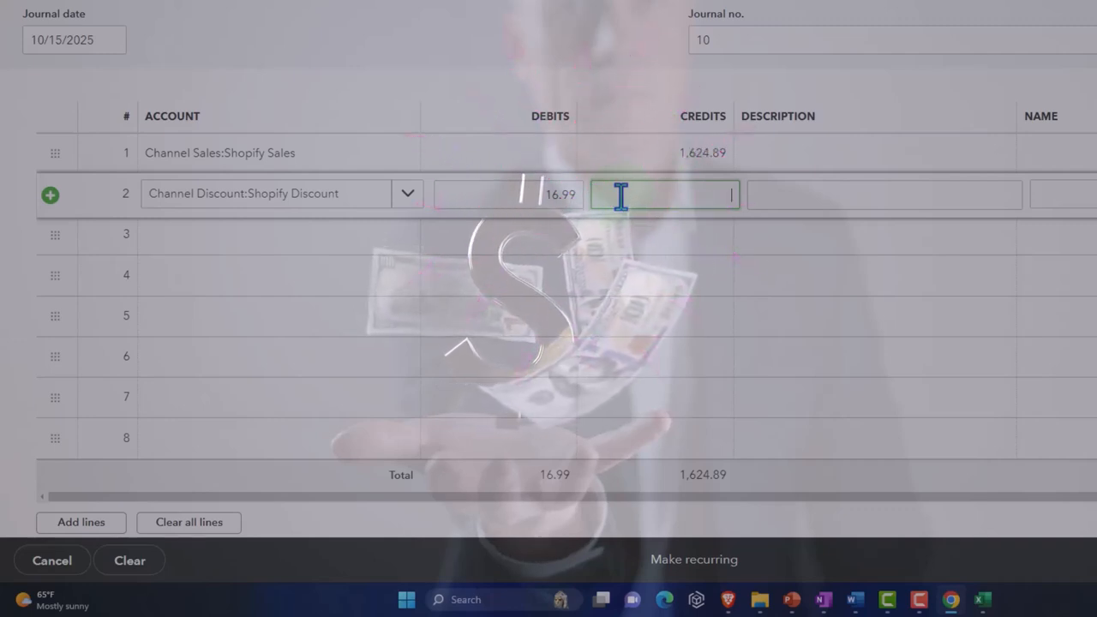
{"action": "left_click", "coordinate": [883, 194]}
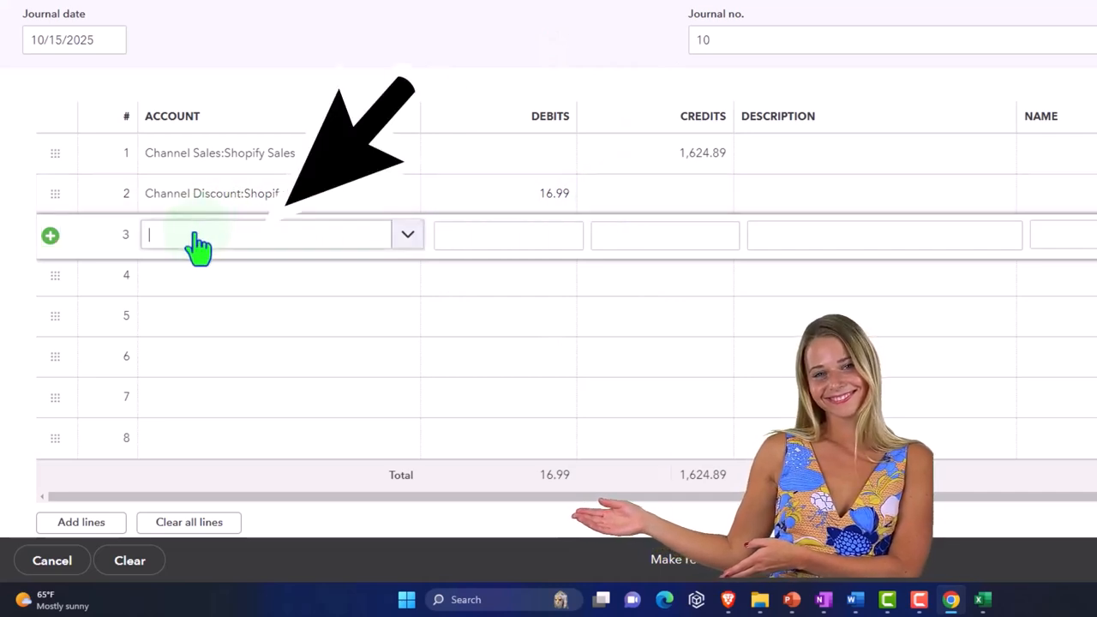
Enter Shopify Return as line 3's account name, correcting a typo along the way
{"action": "type", "text": "Shopi"}
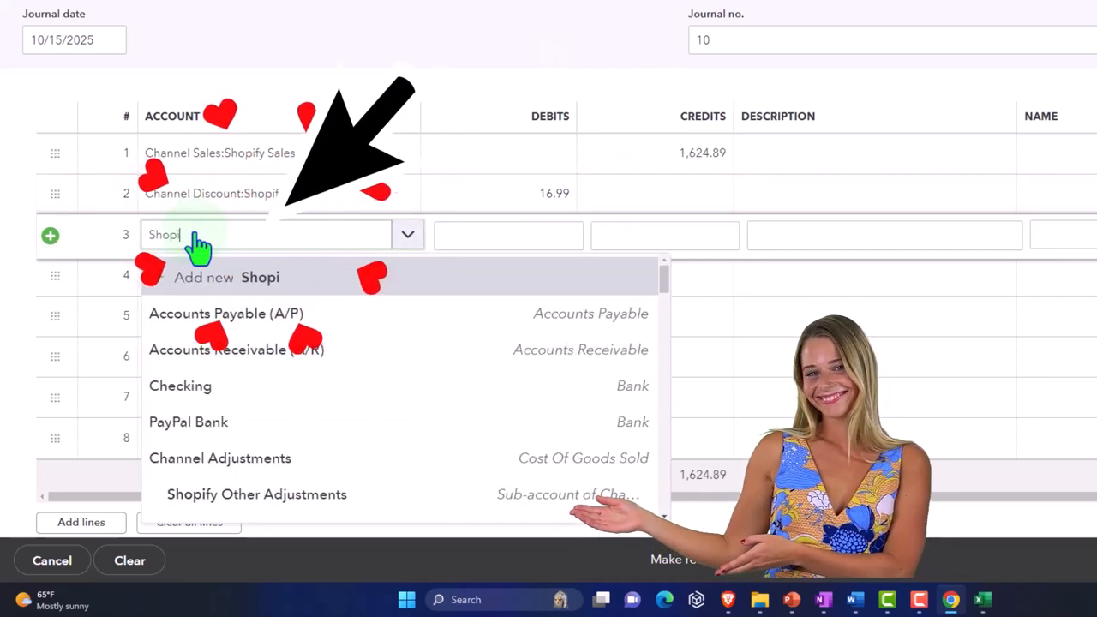
{"action": "type", "text": "fy r"}
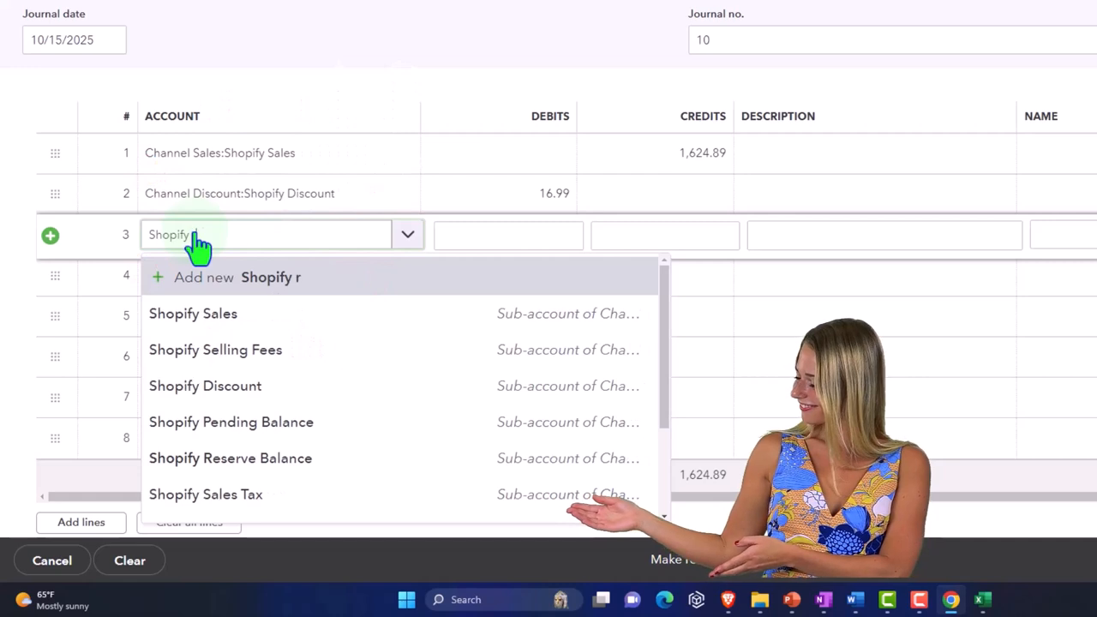
{"action": "type", "text": "e"}
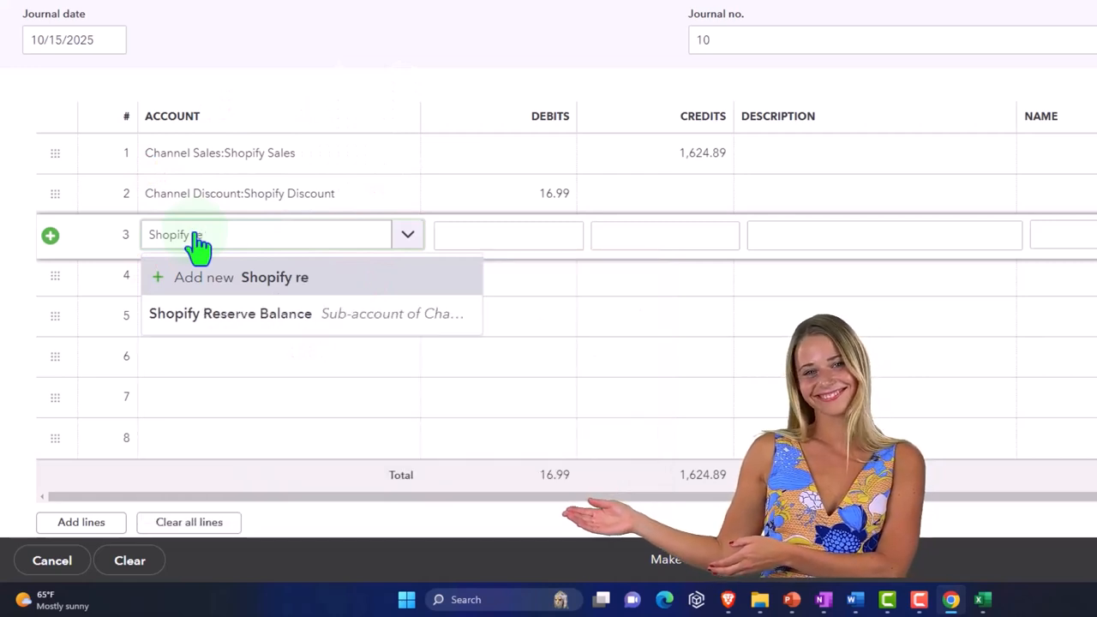
{"action": "key", "text": "Backspace"}
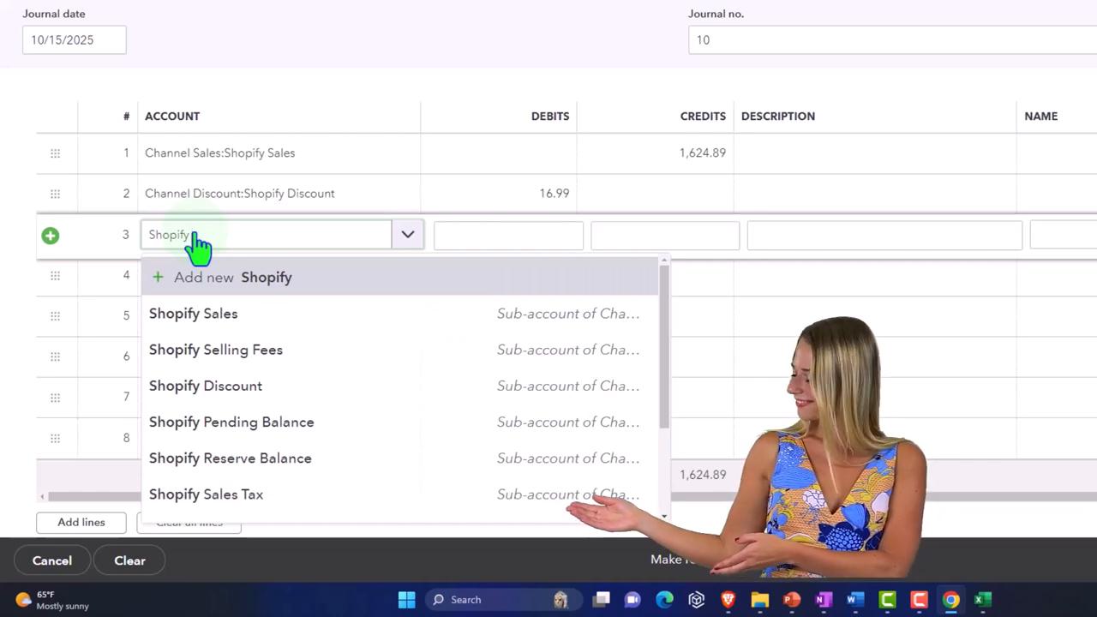
{"action": "type", "text": "Ret"}
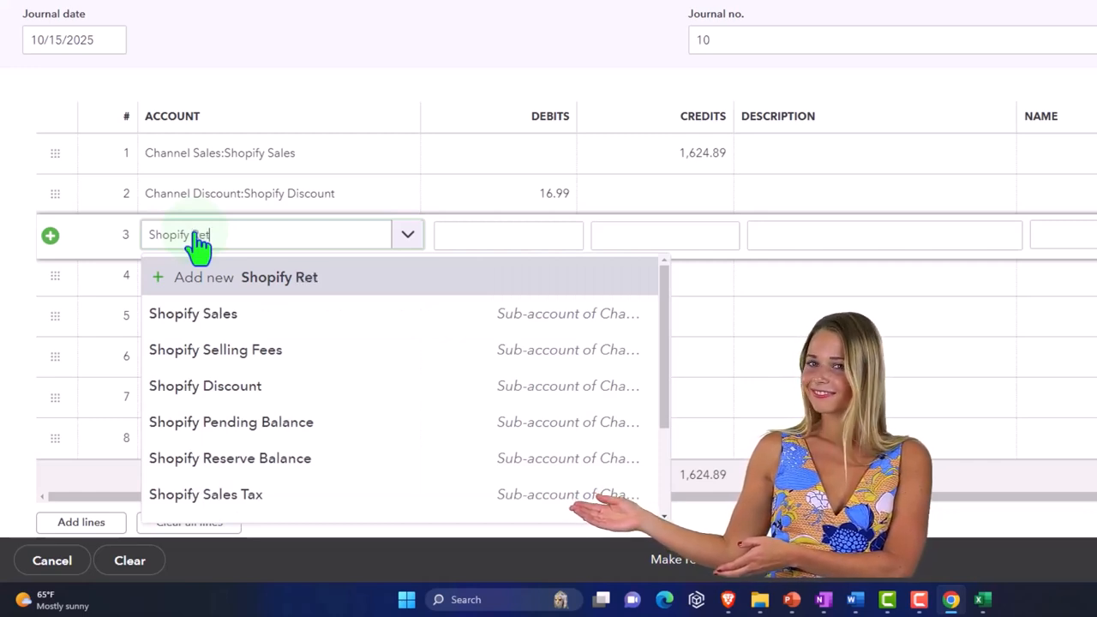
{"action": "type", "text": "urn"}
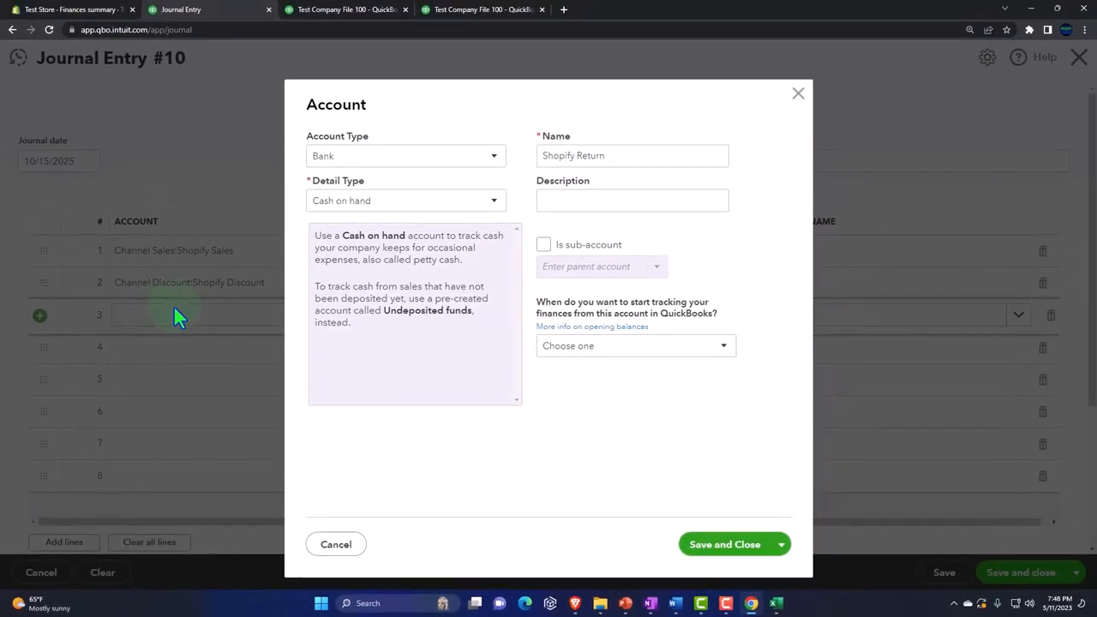
Save Shopify Return as an Income account with detail type Other Primary Income for line 3
{"action": "left_click", "coordinate": [493, 154]}
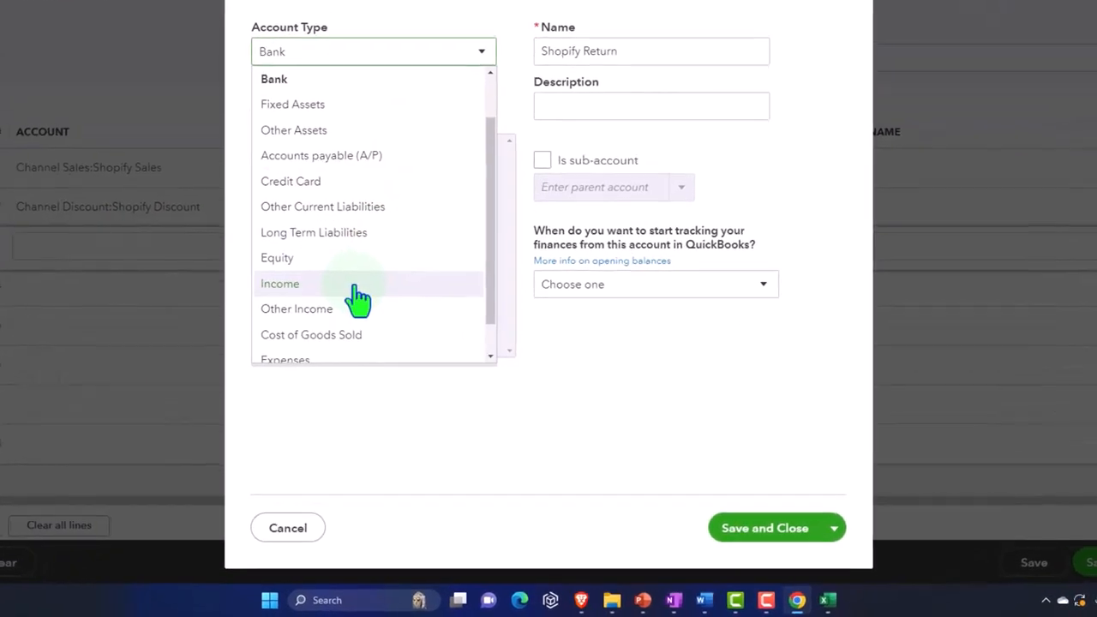
{"action": "left_click", "coordinate": [279, 282]}
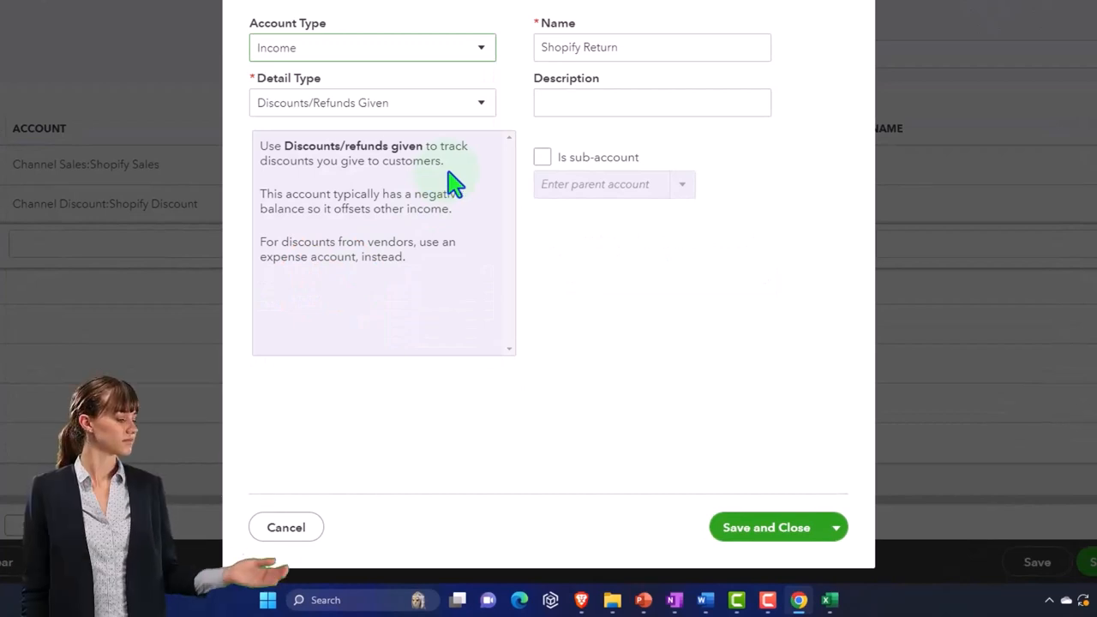
{"action": "mouse_move", "coordinate": [579, 135]}
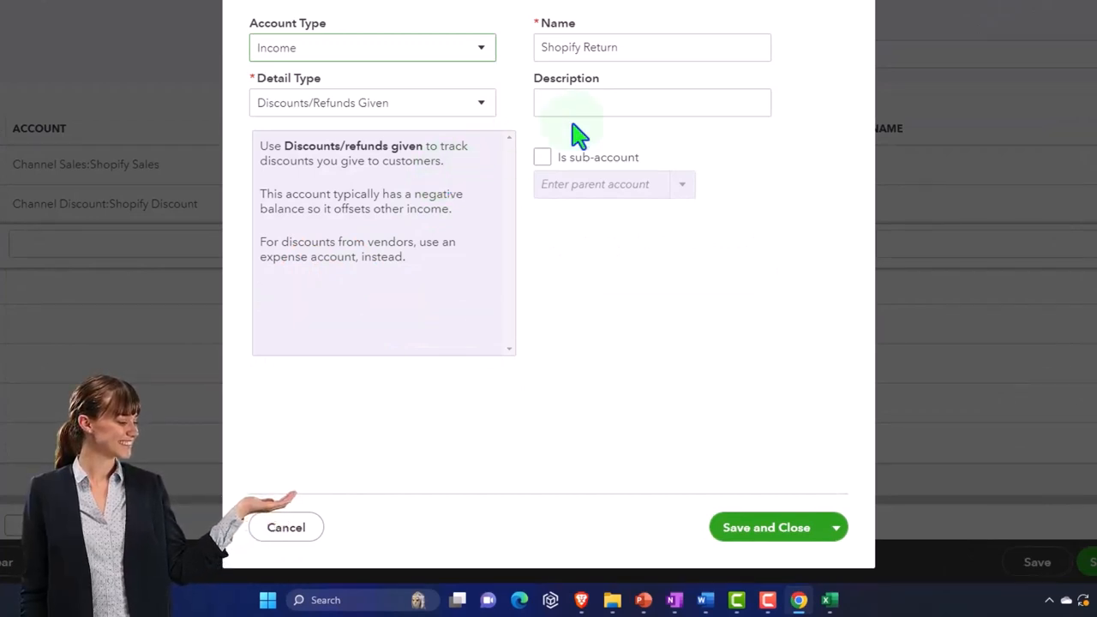
{"action": "left_click", "coordinate": [651, 48]}
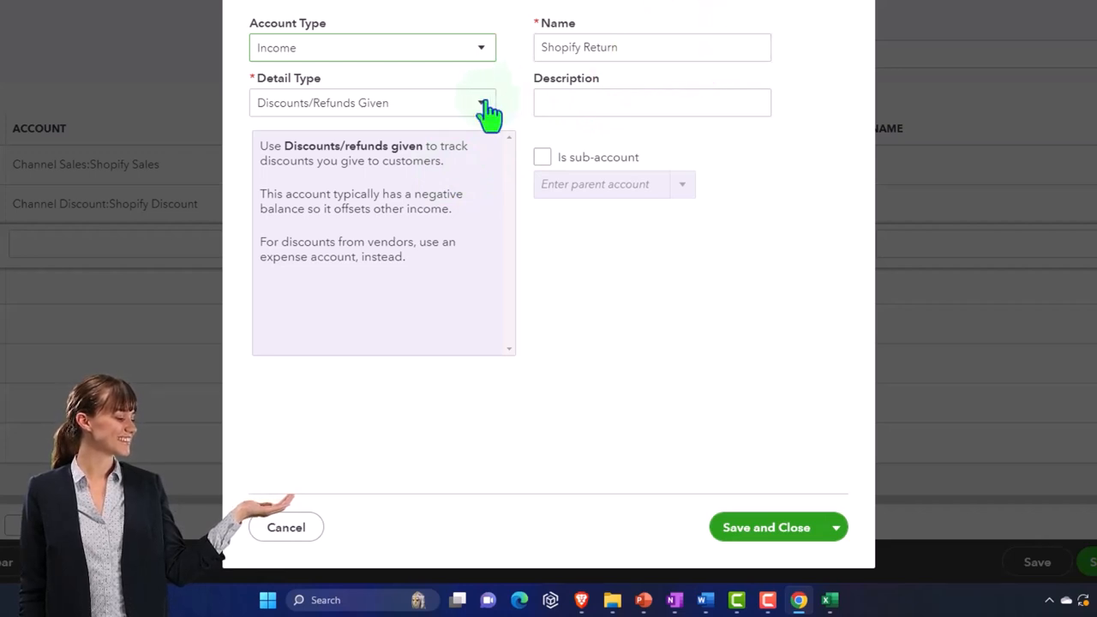
{"action": "left_click", "coordinate": [480, 102]}
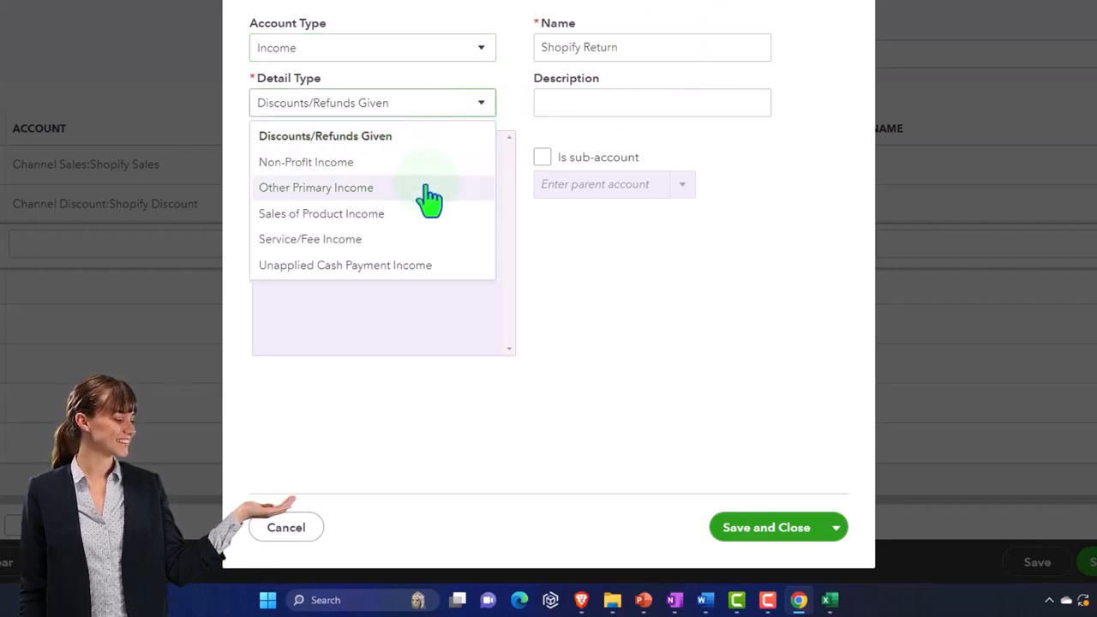
{"action": "left_click", "coordinate": [316, 187]}
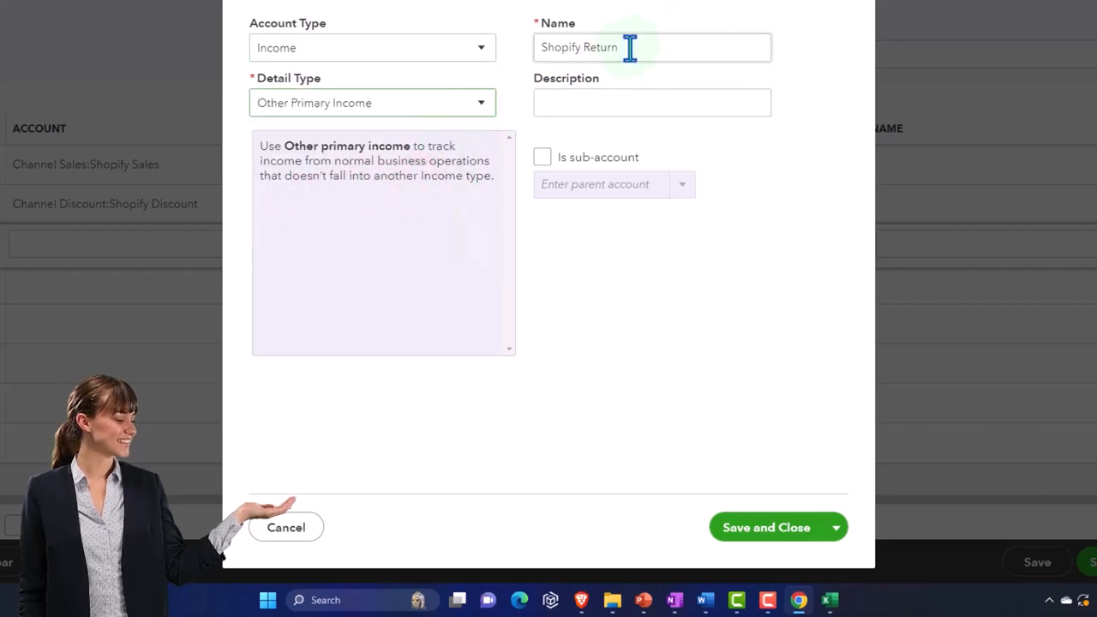
{"action": "left_click", "coordinate": [765, 528]}
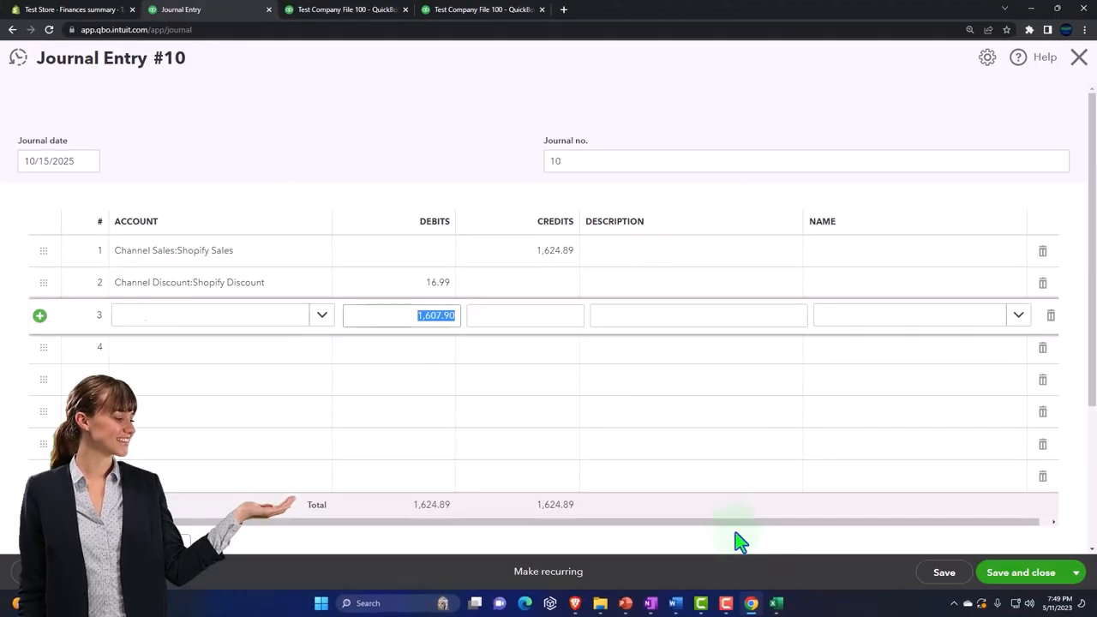
{"action": "left_click", "coordinate": [210, 315]}
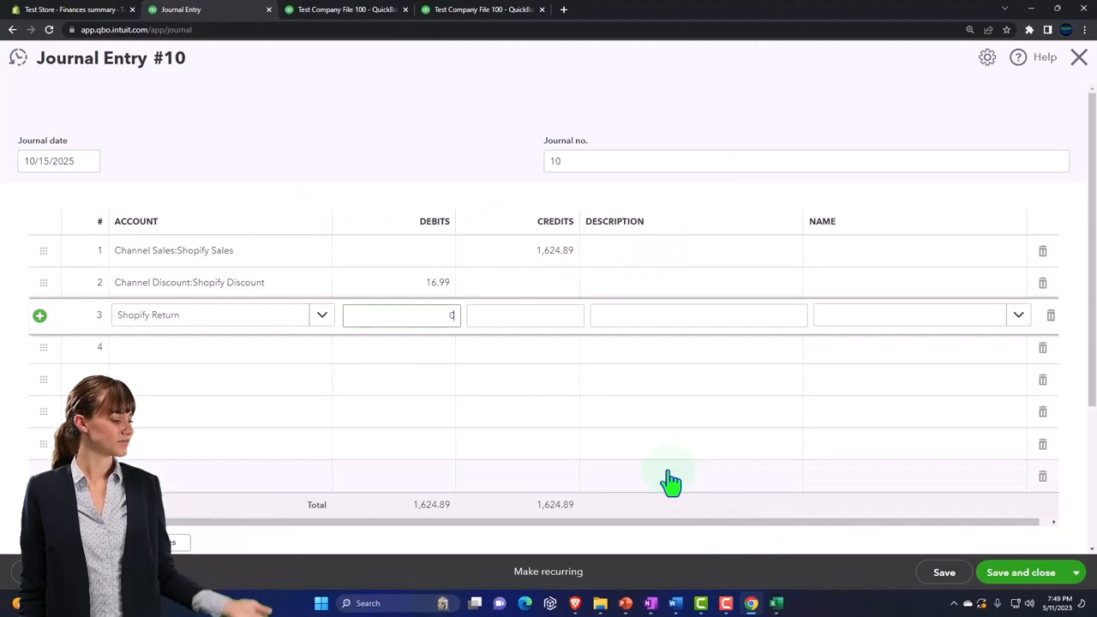